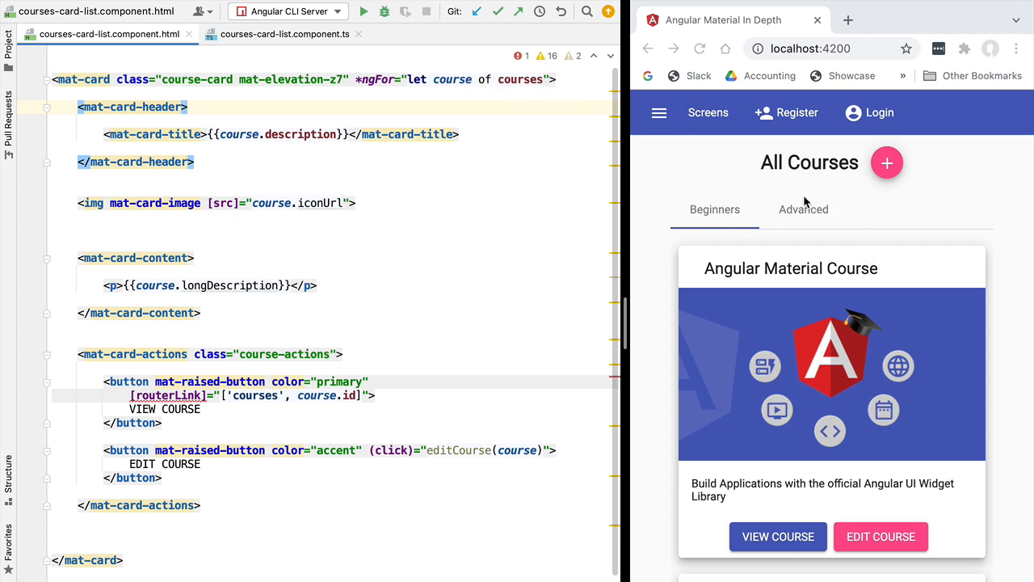
pyautogui.moveTo(782, 416)
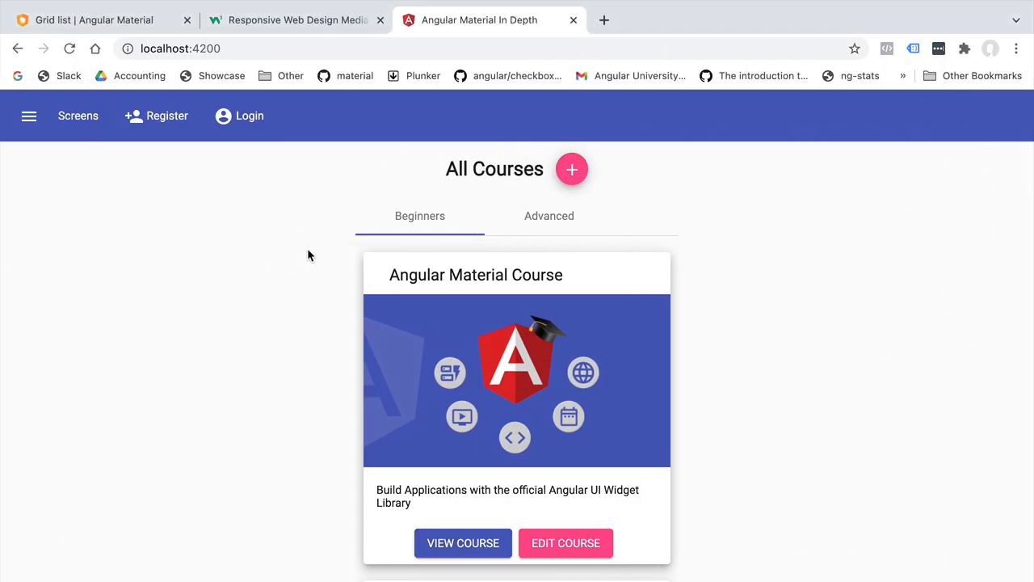
pyautogui.moveTo(380, 176)
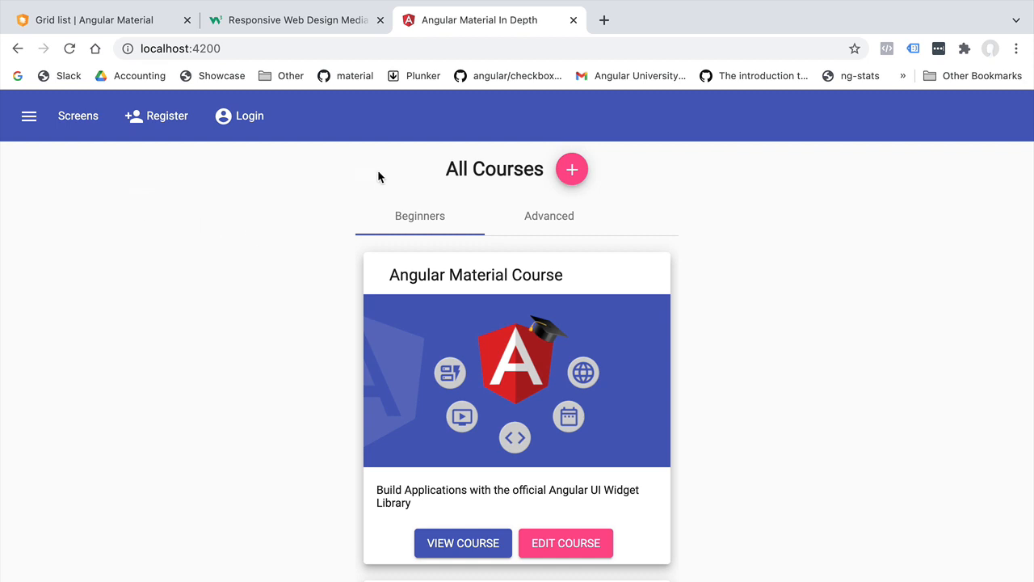
pyautogui.moveTo(382, 366)
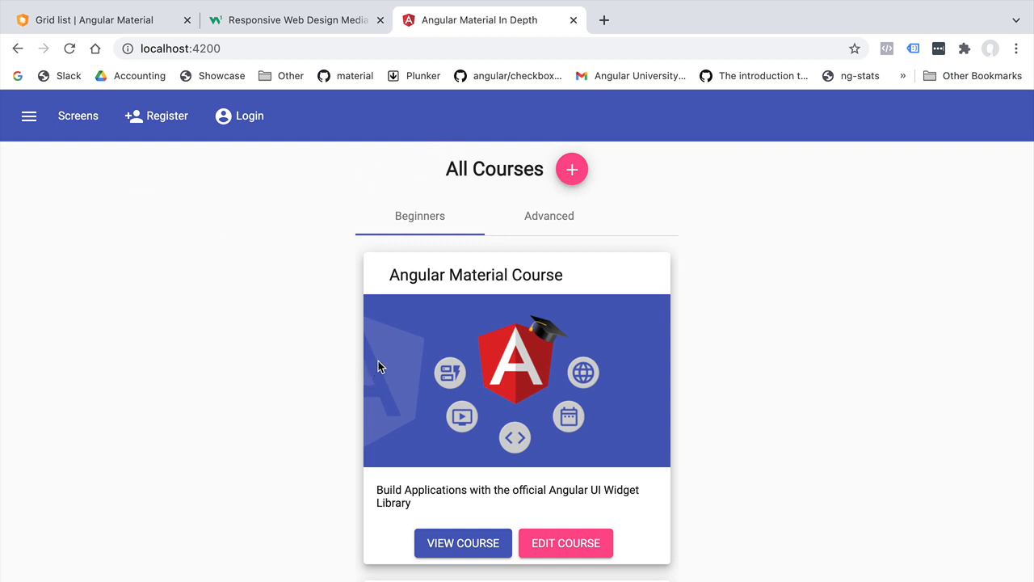
pyautogui.moveTo(871, 271)
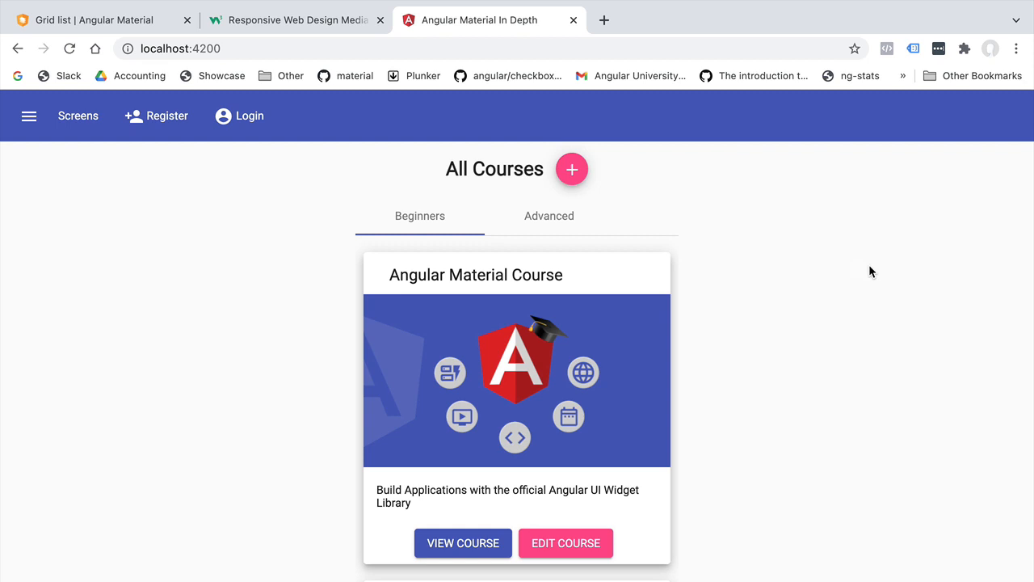
pyautogui.moveTo(107, 249)
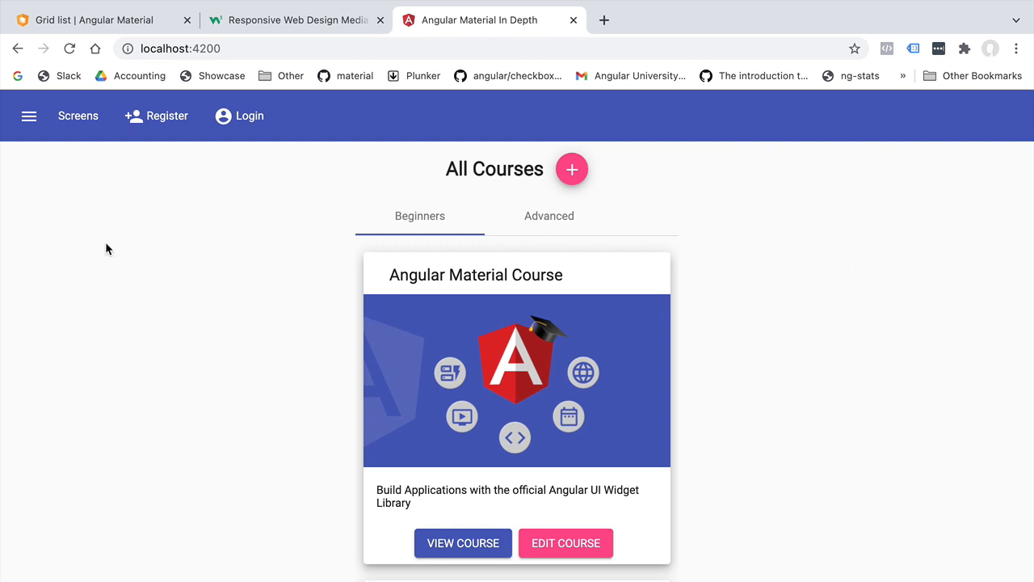
pyautogui.moveTo(823, 178)
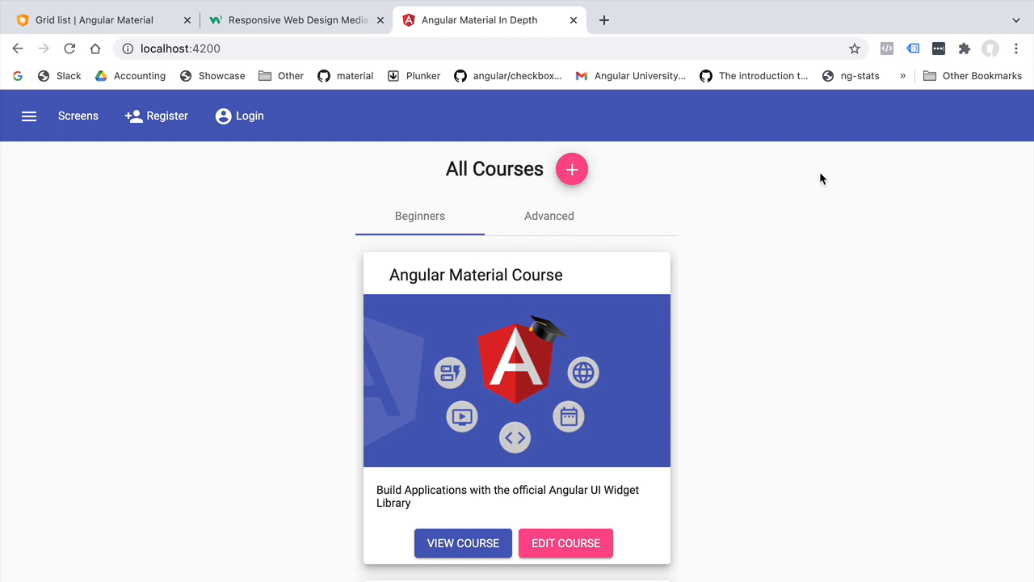
pyautogui.moveTo(234, 351)
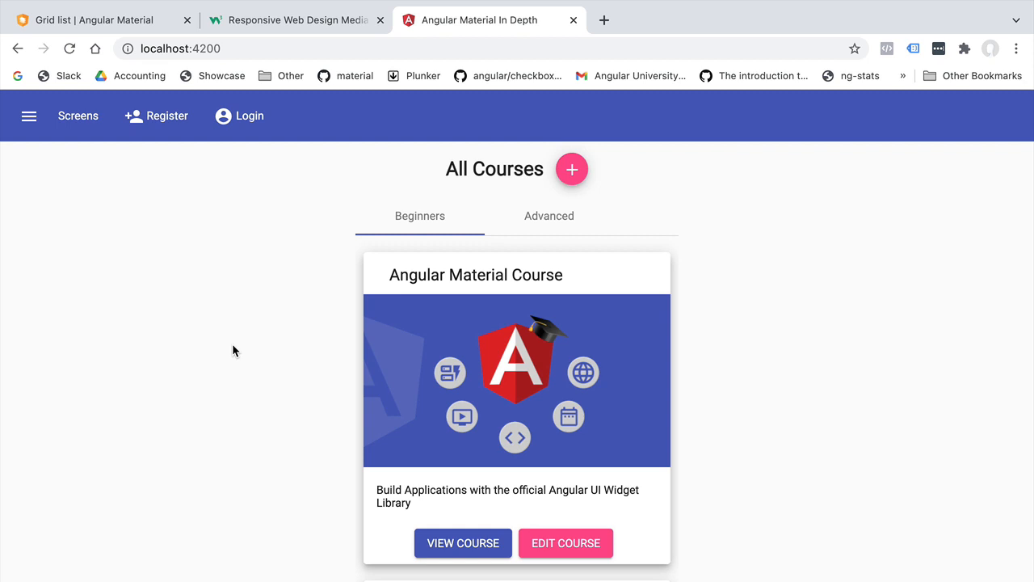
pyautogui.moveTo(227, 227)
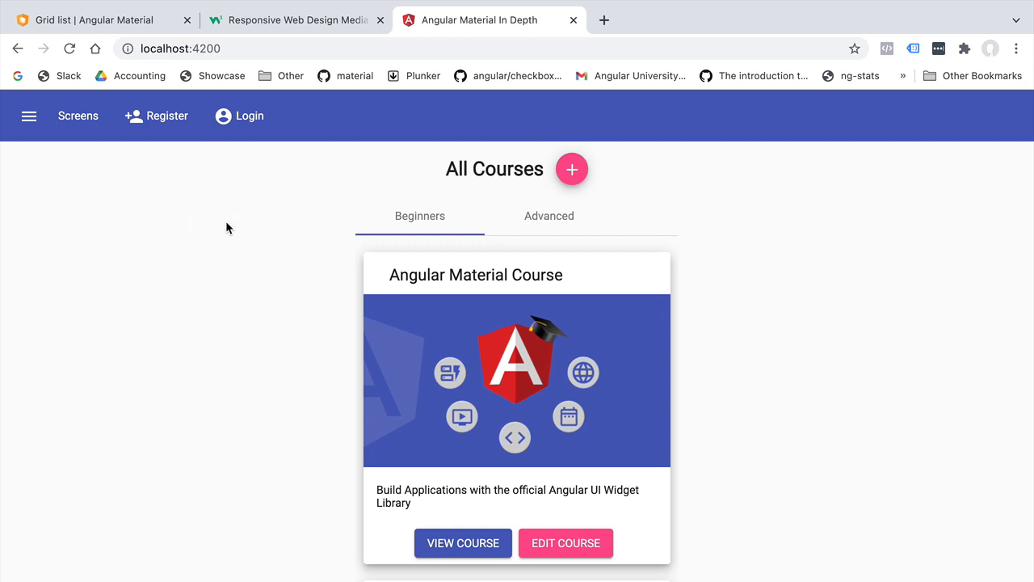
pyautogui.moveTo(277, 375)
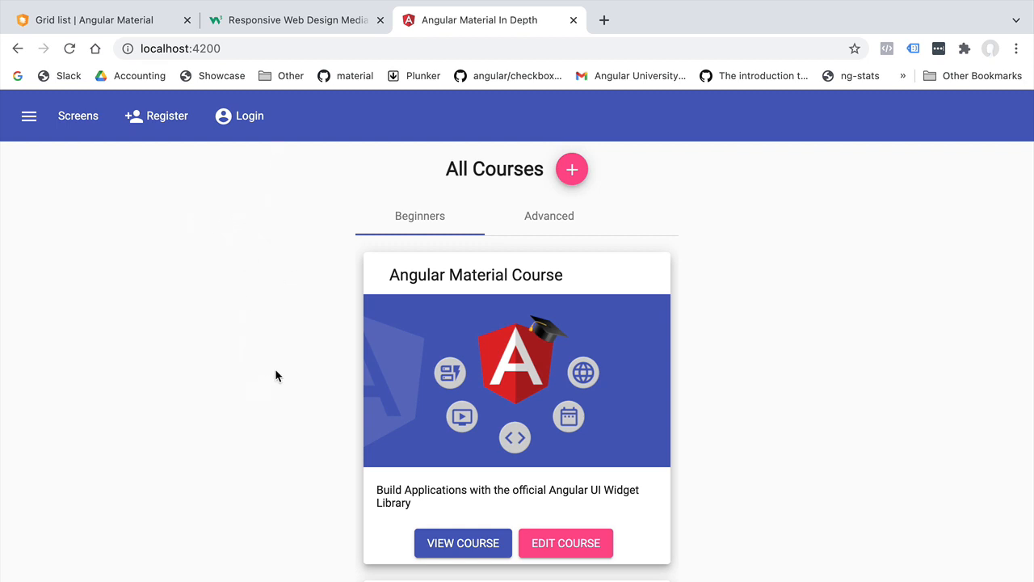
# Inspect the course page, show the DevTools Console, and emulate an iPhone X.
pyautogui.scroll(-3)
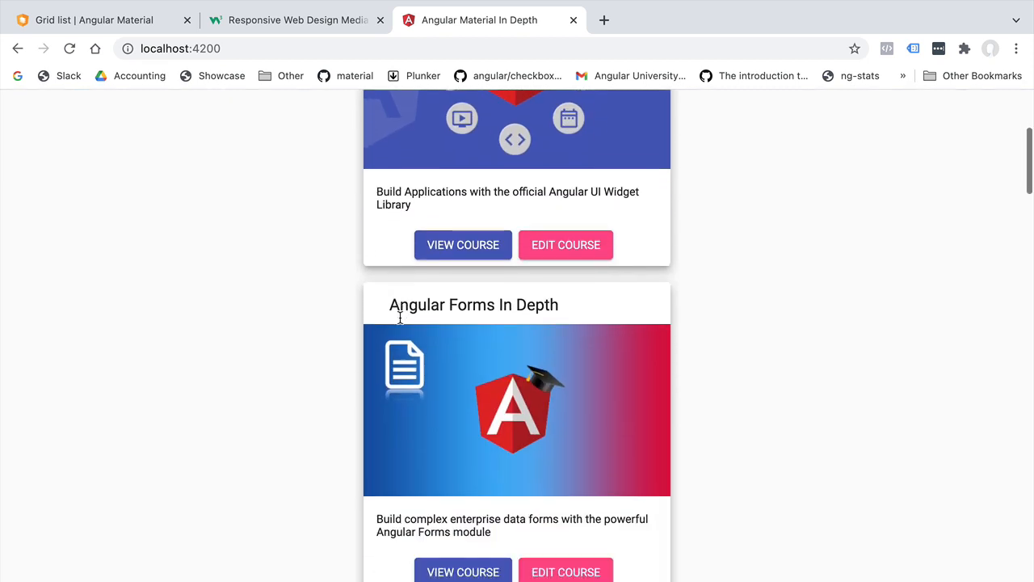
pyautogui.scroll(3)
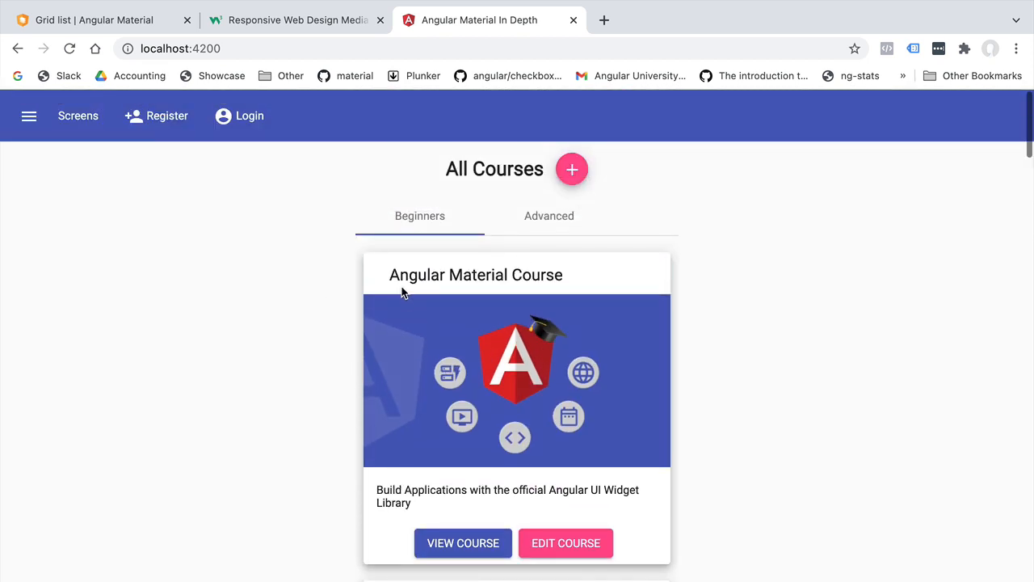
pyautogui.moveTo(432, 300)
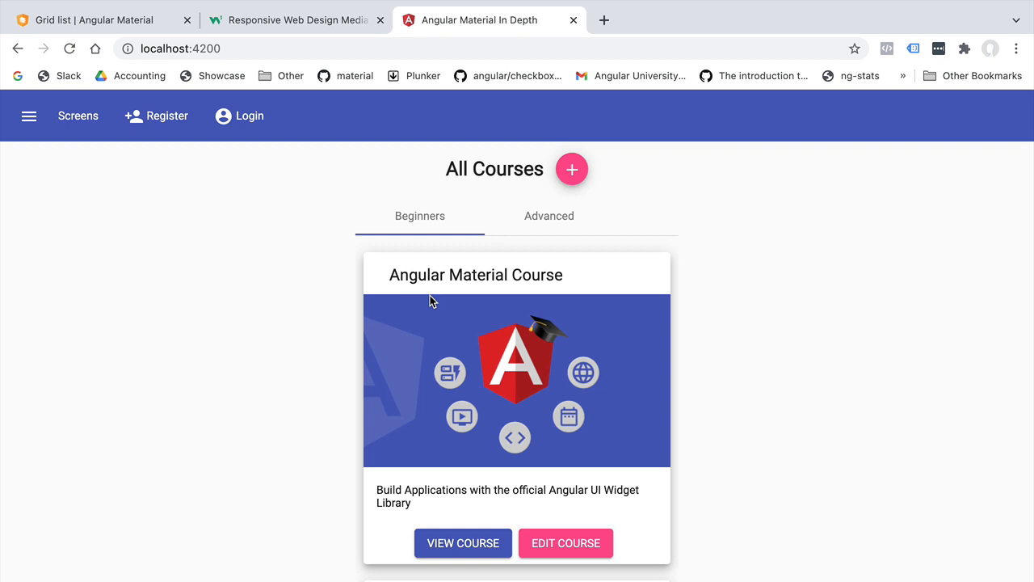
pyautogui.moveTo(256, 309)
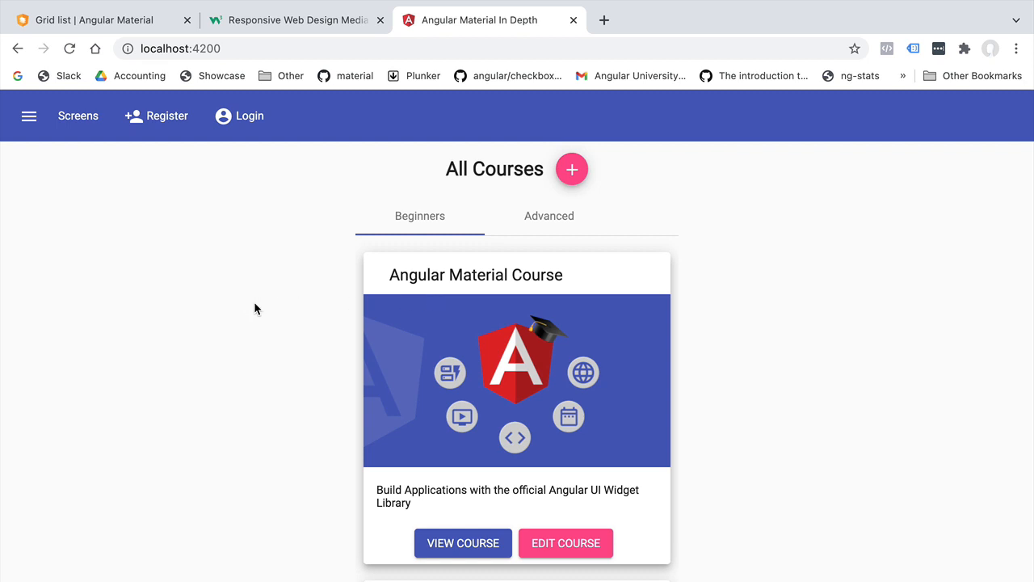
pyautogui.moveTo(458, 266)
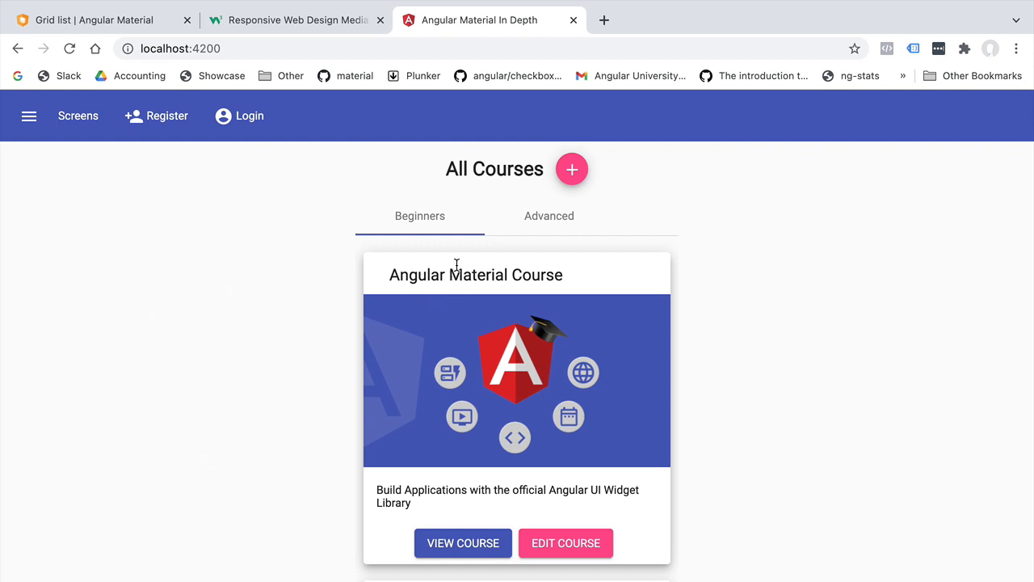
pyautogui.moveTo(774, 417)
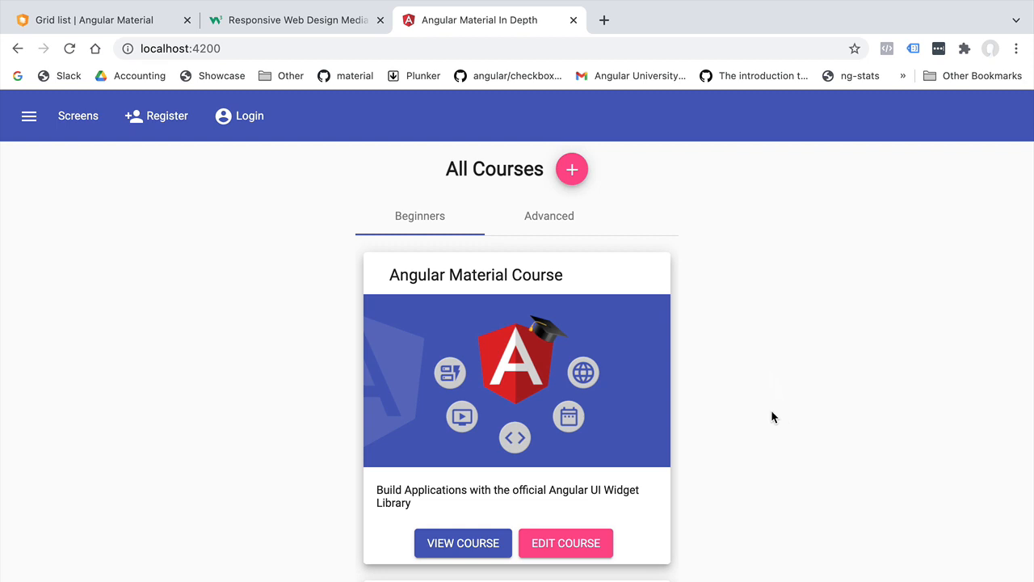
pyautogui.moveTo(775, 424)
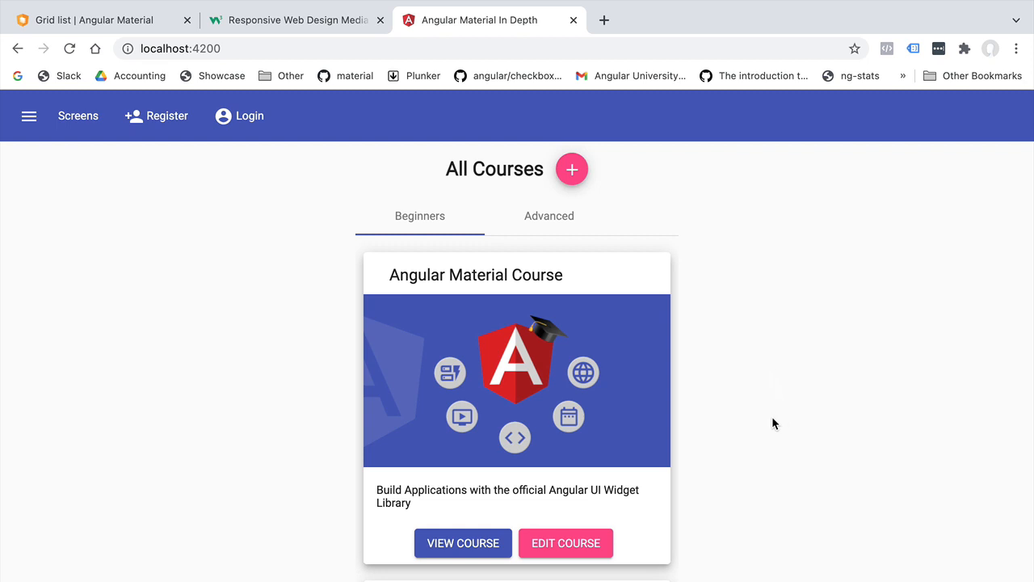
pyautogui.moveTo(482, 332)
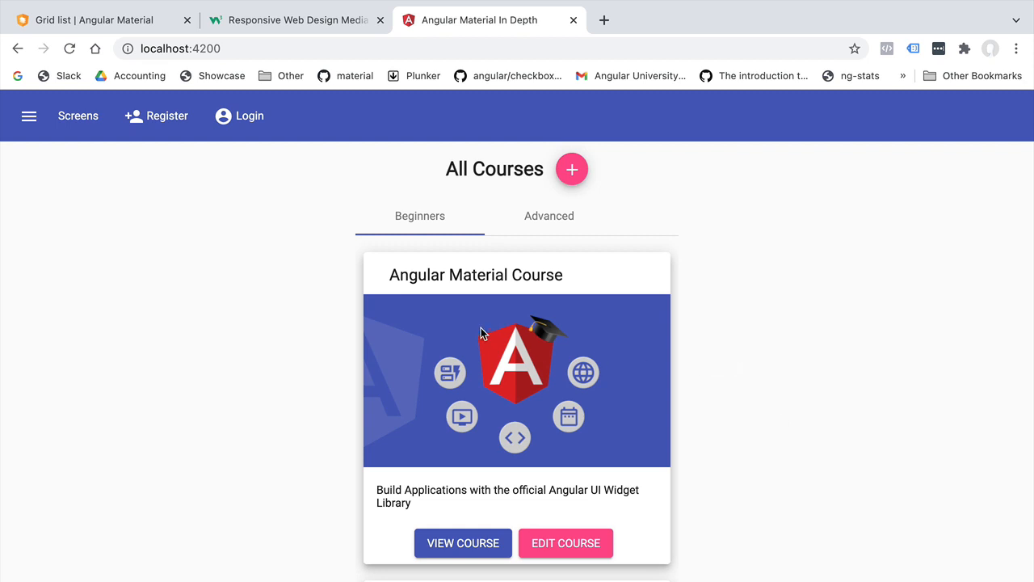
pyautogui.moveTo(798, 400)
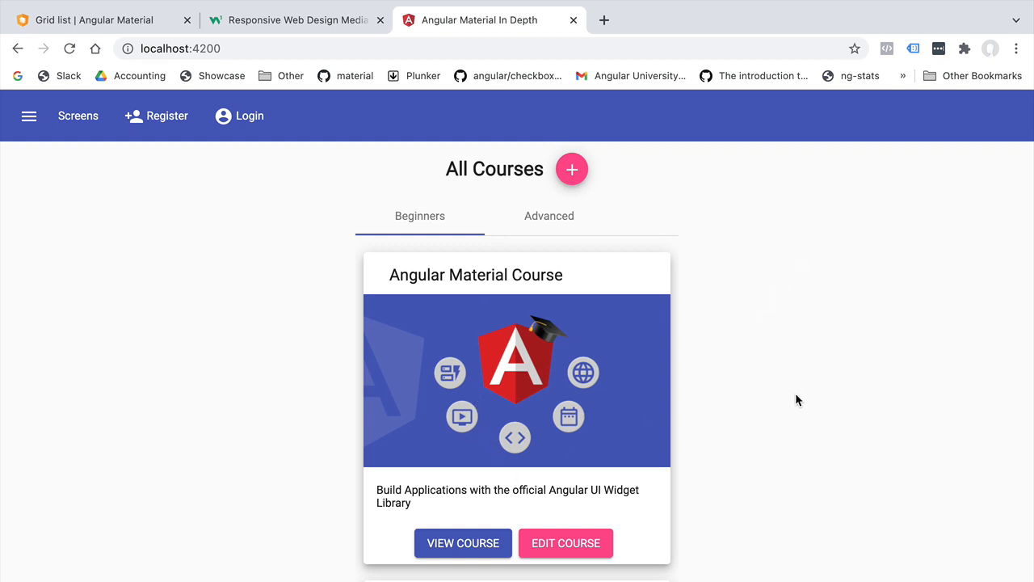
pyautogui.moveTo(509, 338)
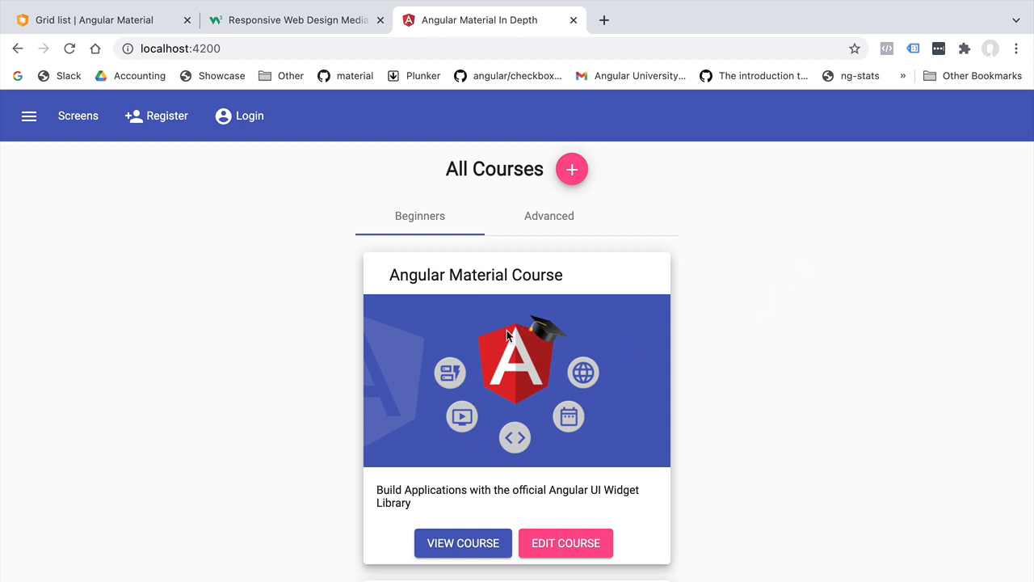
pyautogui.moveTo(476, 268)
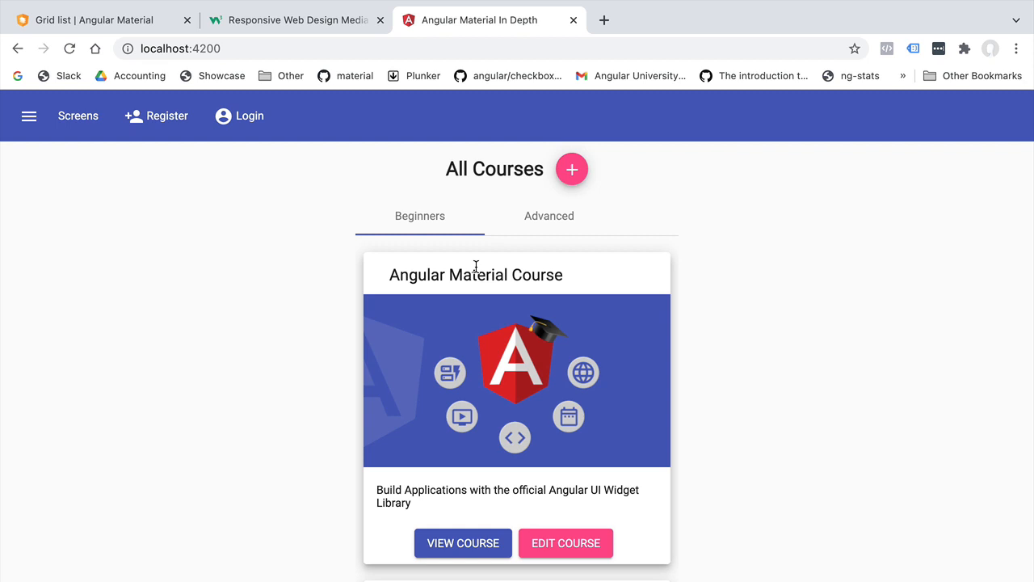
pyautogui.moveTo(475, 549)
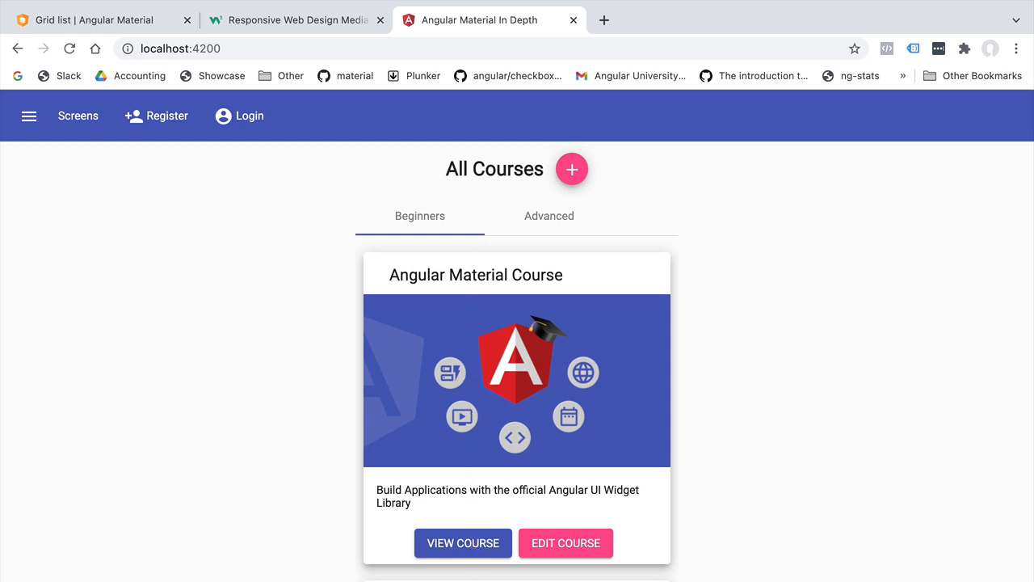
pyautogui.moveTo(290, 474)
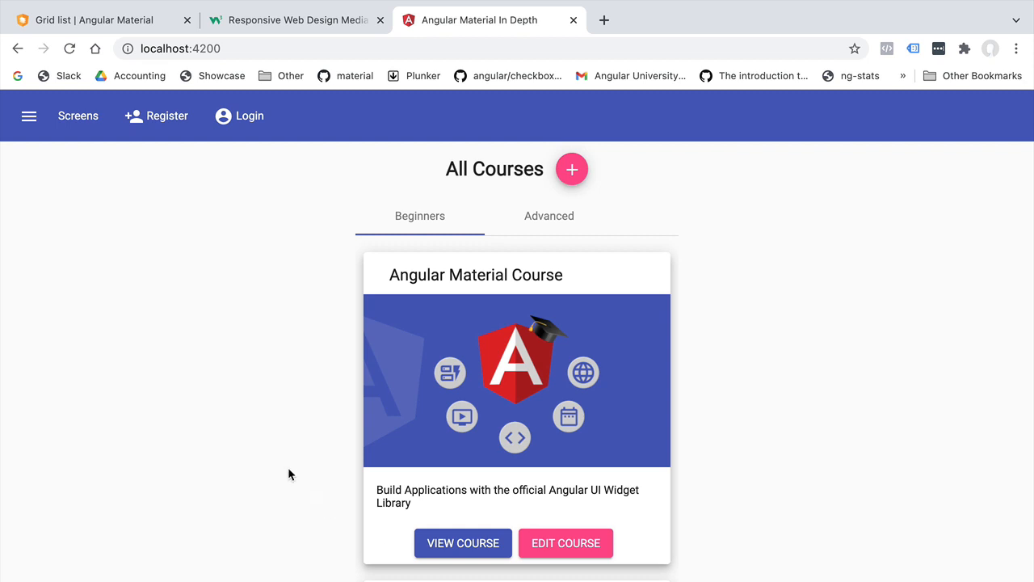
pyautogui.rightClick(290, 475)
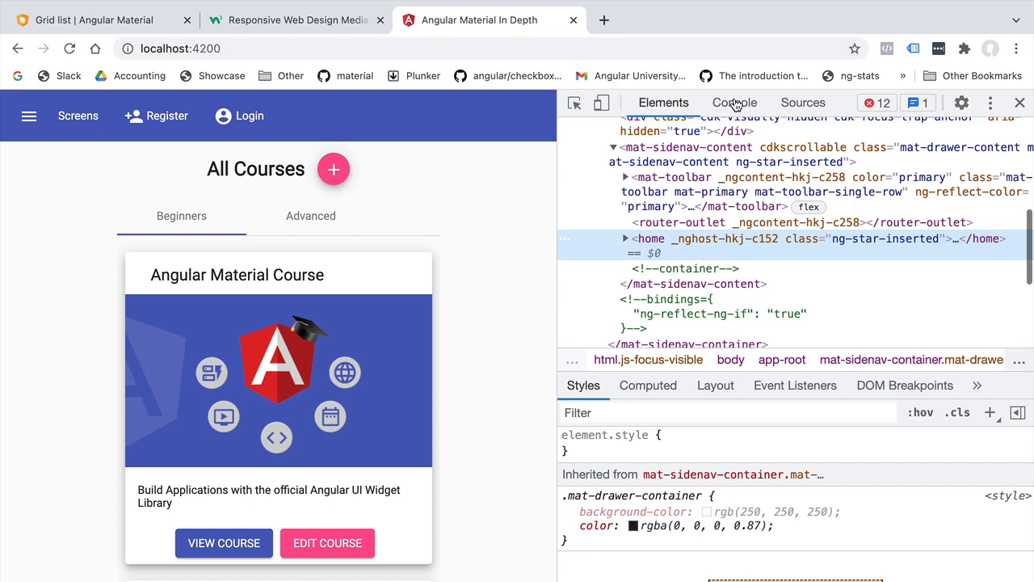
pyautogui.click(735, 103)
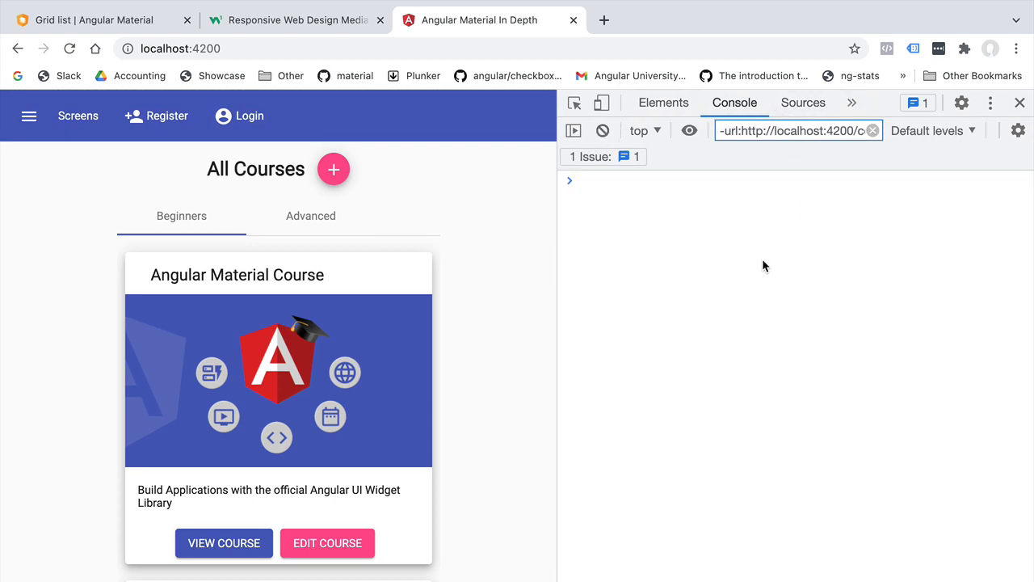
pyautogui.moveTo(601, 102)
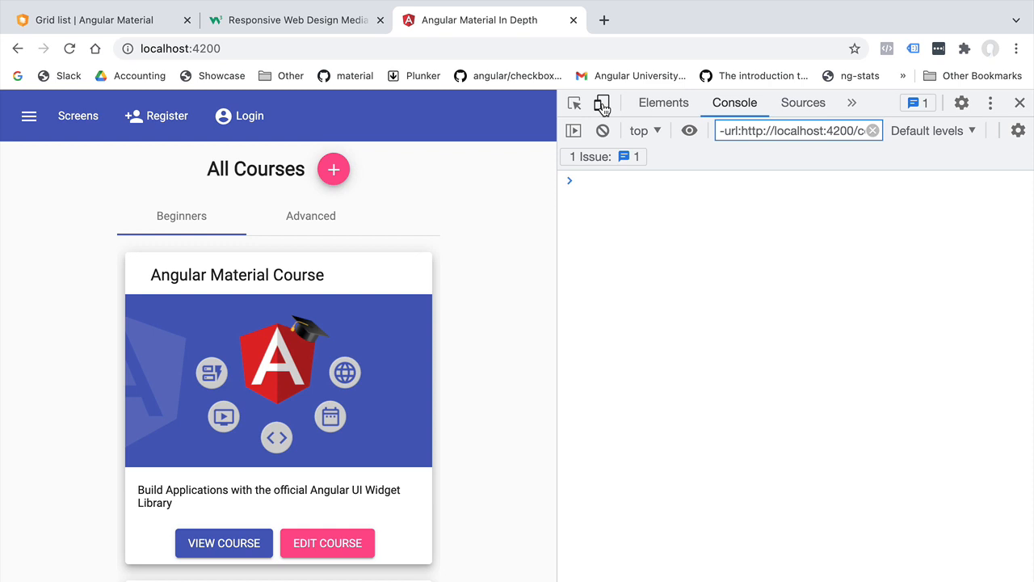
pyautogui.moveTo(602, 102)
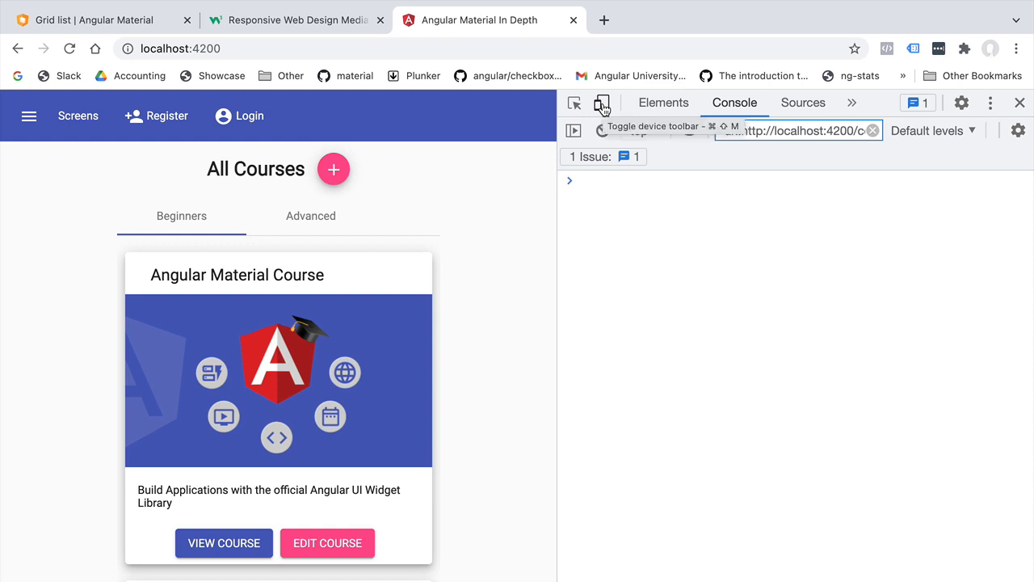
pyautogui.click(601, 103)
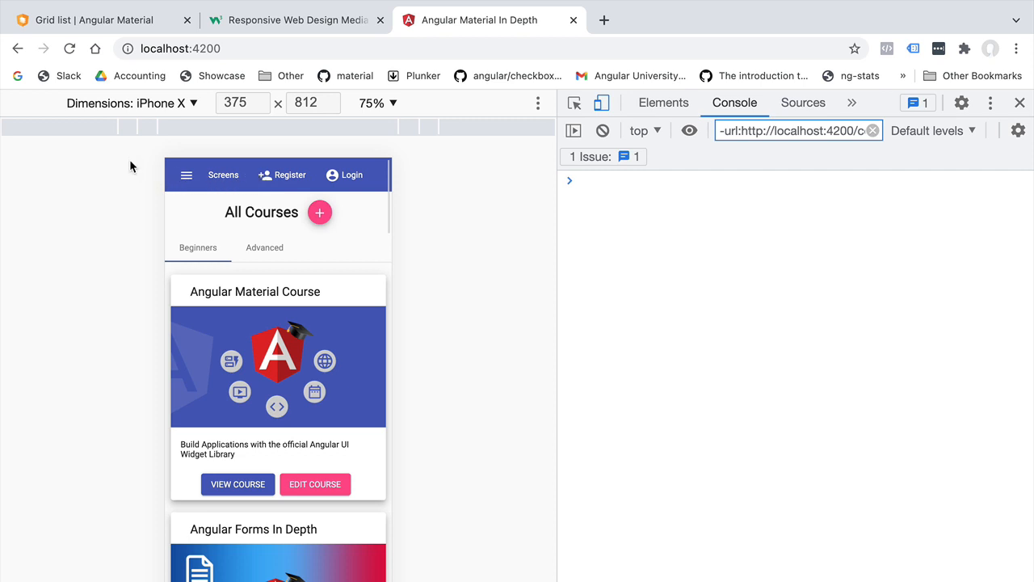
pyautogui.moveTo(167, 157)
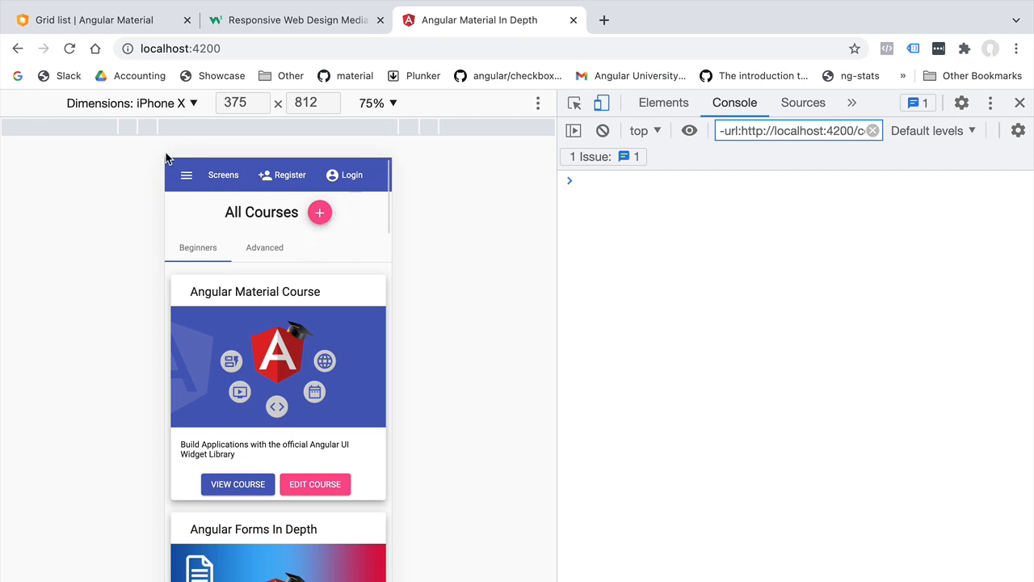
pyautogui.moveTo(187, 116)
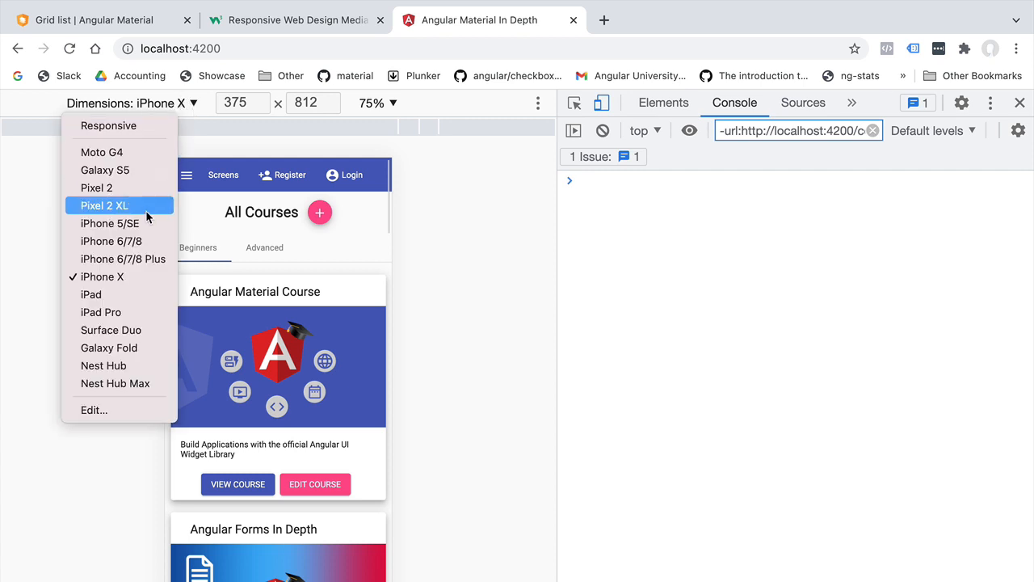
# Switch the device emulation to iPad, rotated to landscape at 1024 by 768.
pyautogui.click(131, 304)
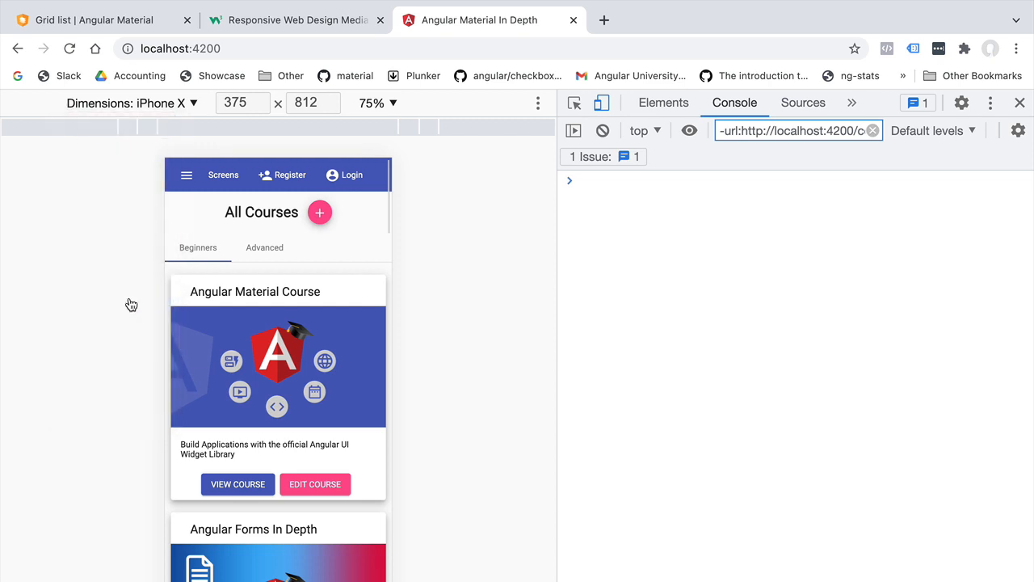
pyautogui.click(167, 103)
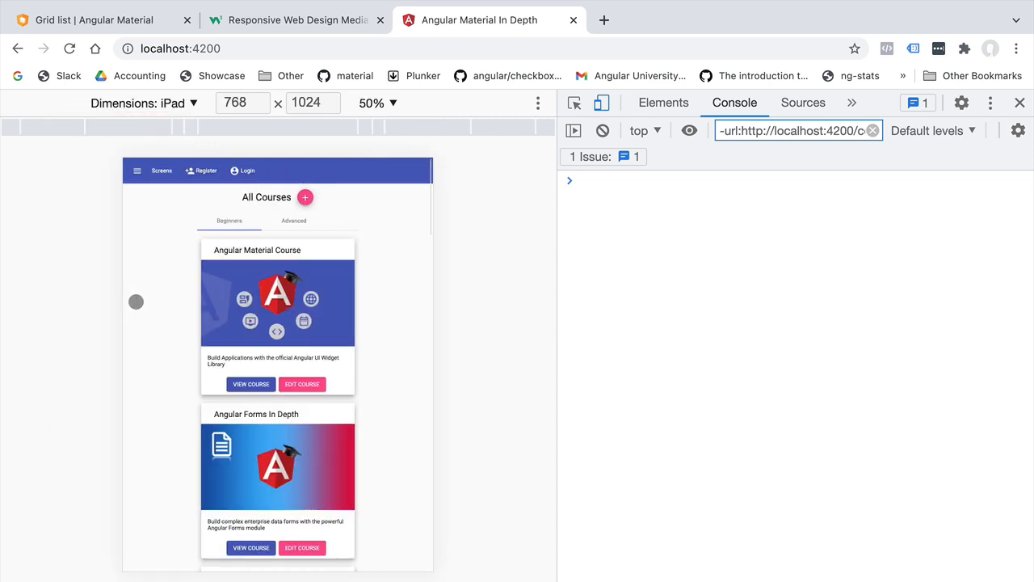
pyautogui.moveTo(242, 103)
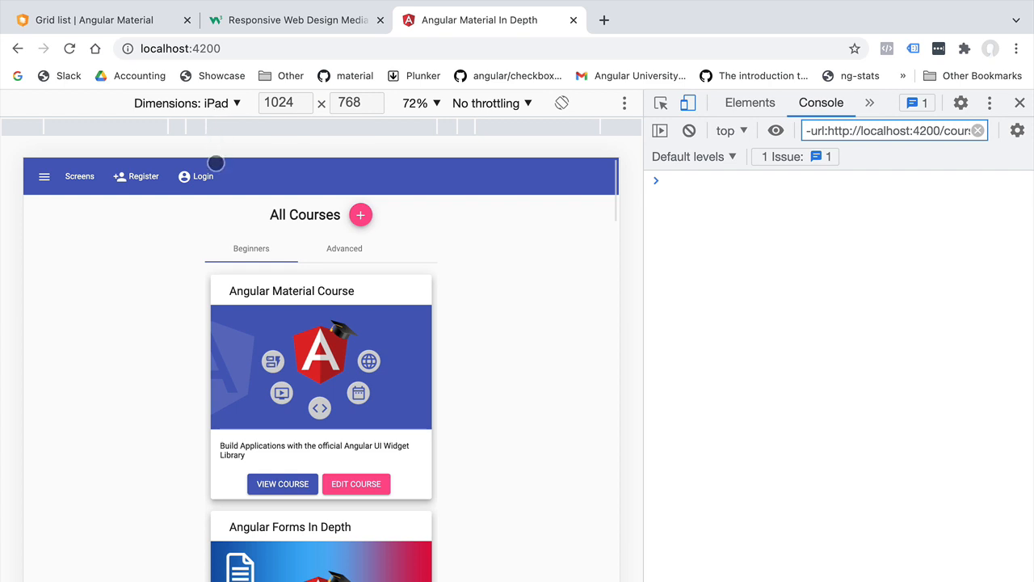
pyautogui.moveTo(449, 302)
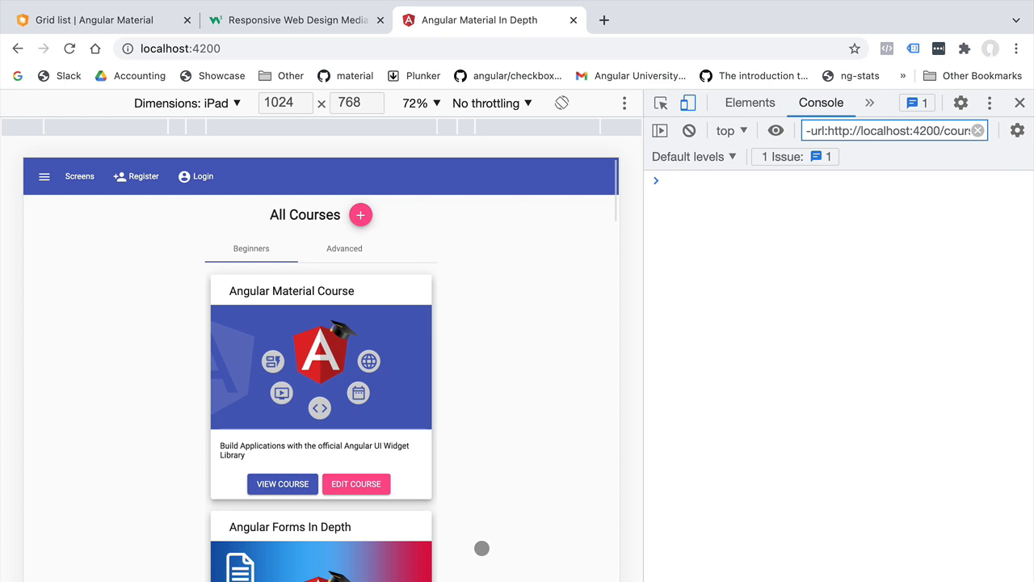
# Review the course page as iPhone X in portrait and landscape, then close DevTools.
pyautogui.click(562, 103)
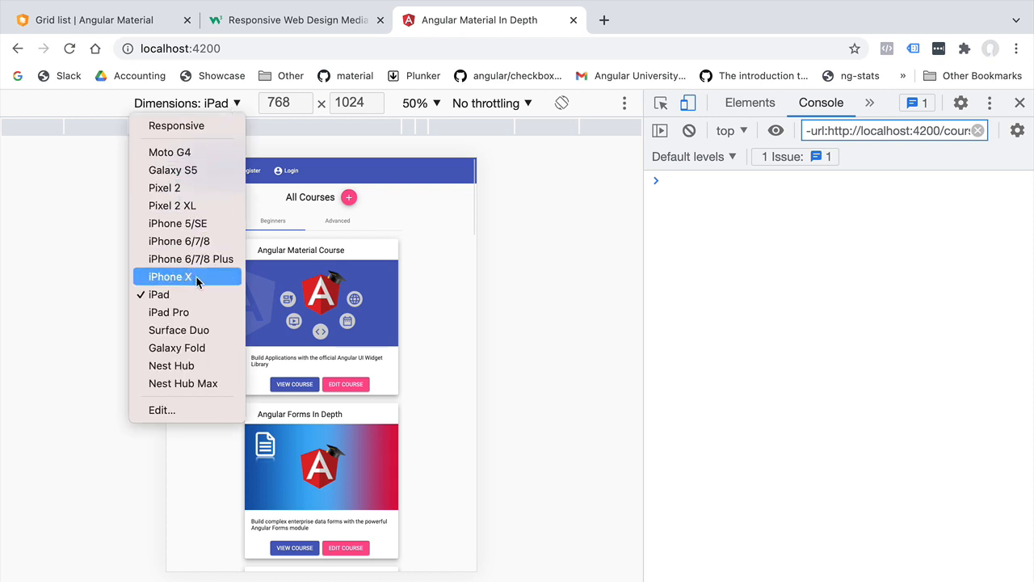
pyautogui.click(168, 277)
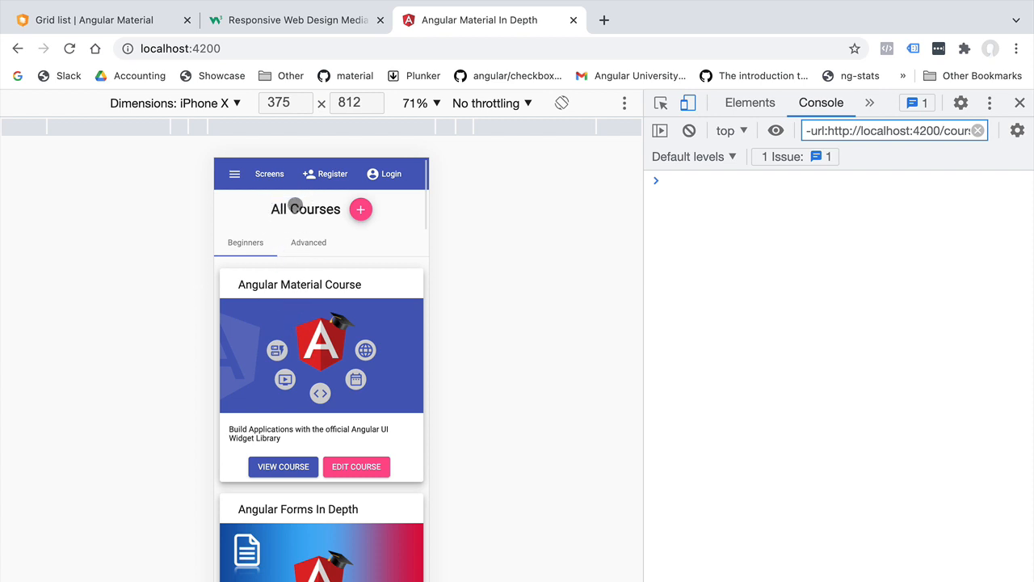
pyautogui.moveTo(291, 288)
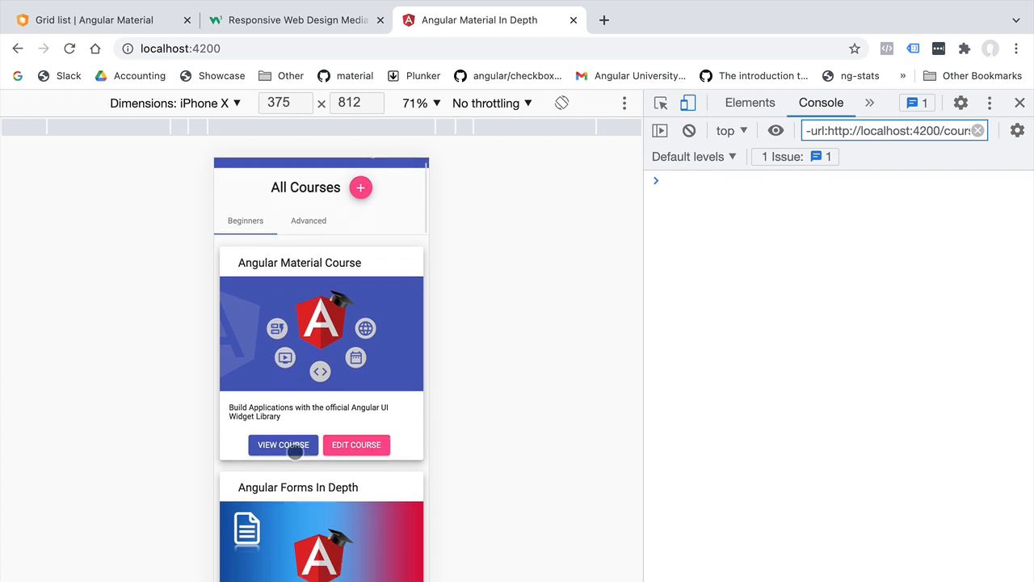
pyautogui.scroll(-3)
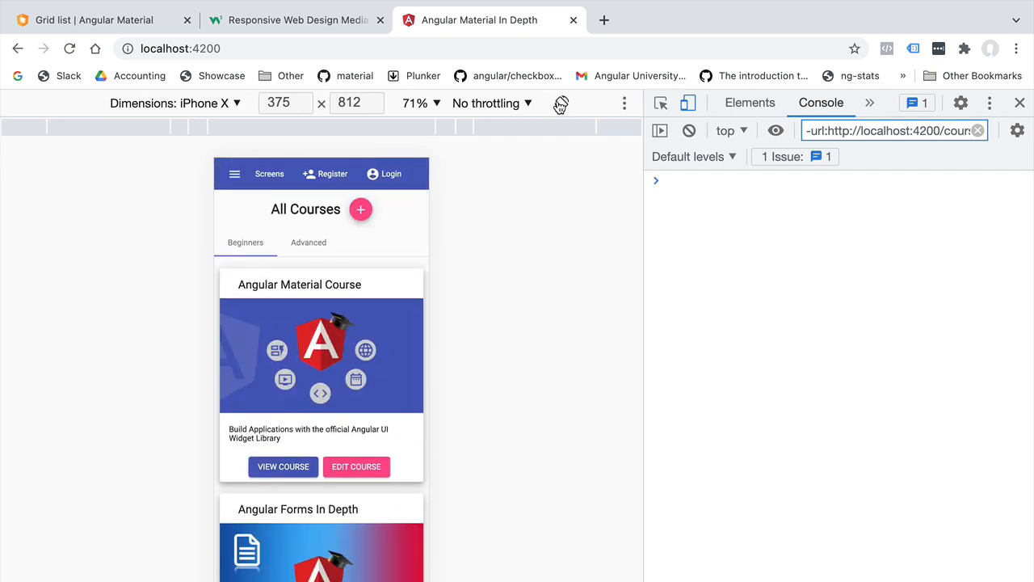
pyautogui.click(561, 103)
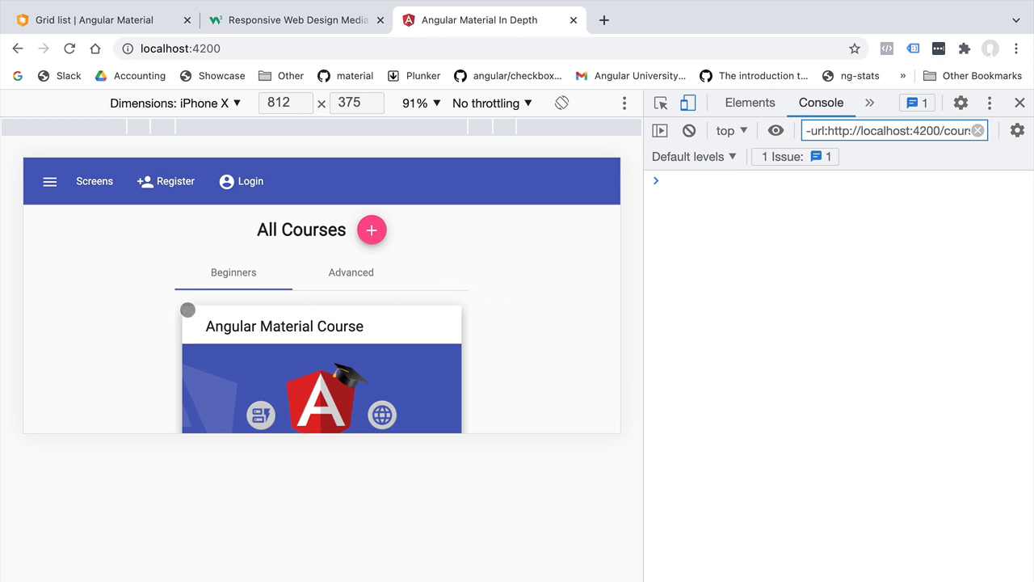
pyautogui.scroll(-3)
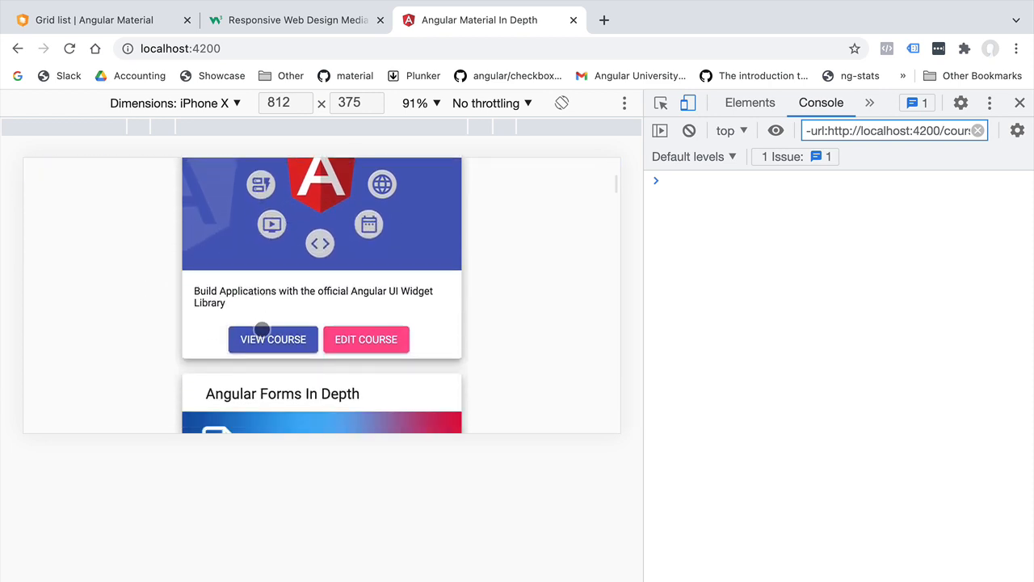
pyautogui.scroll(-3)
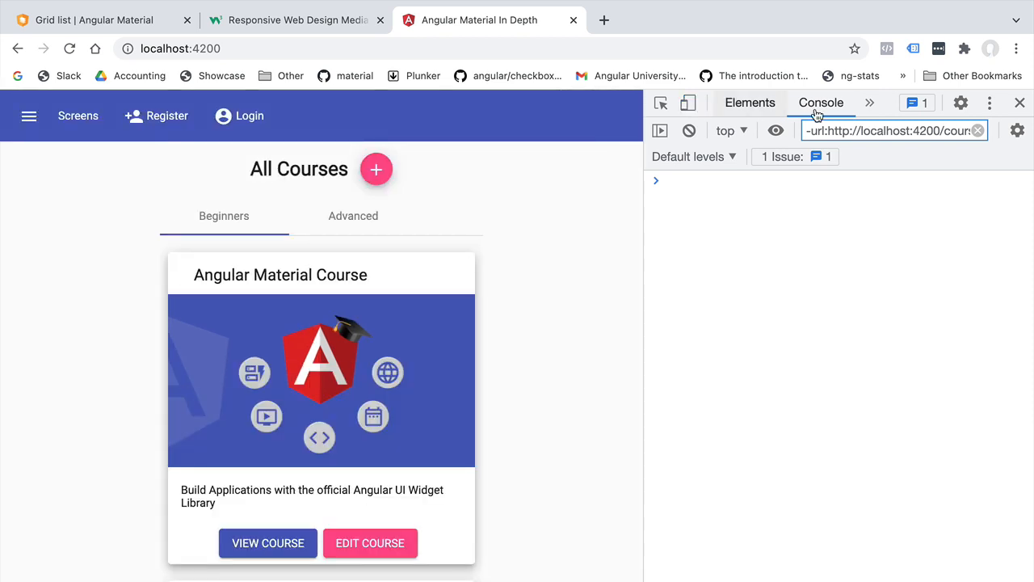
pyautogui.click(1017, 102)
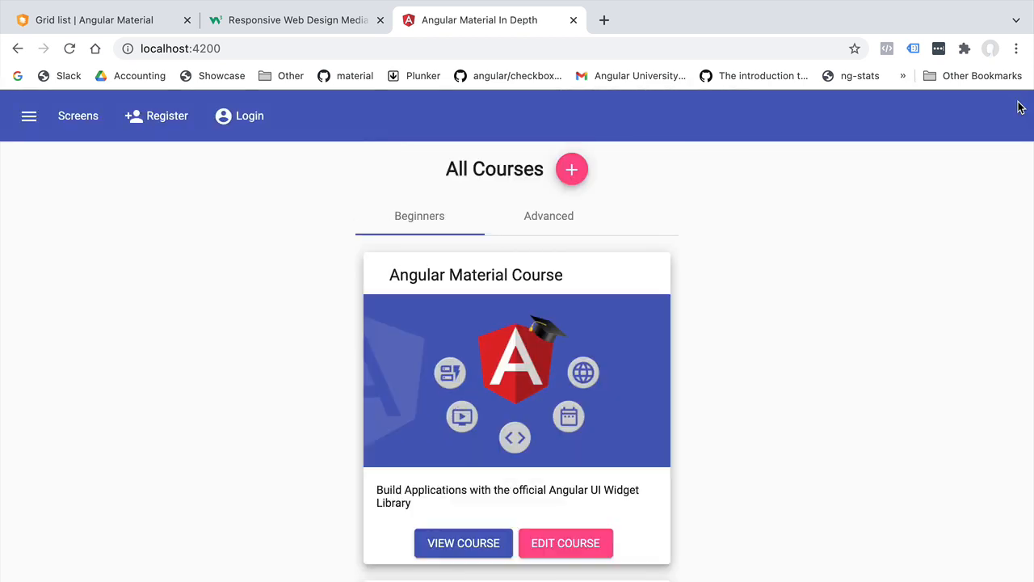
pyautogui.moveTo(703, 206)
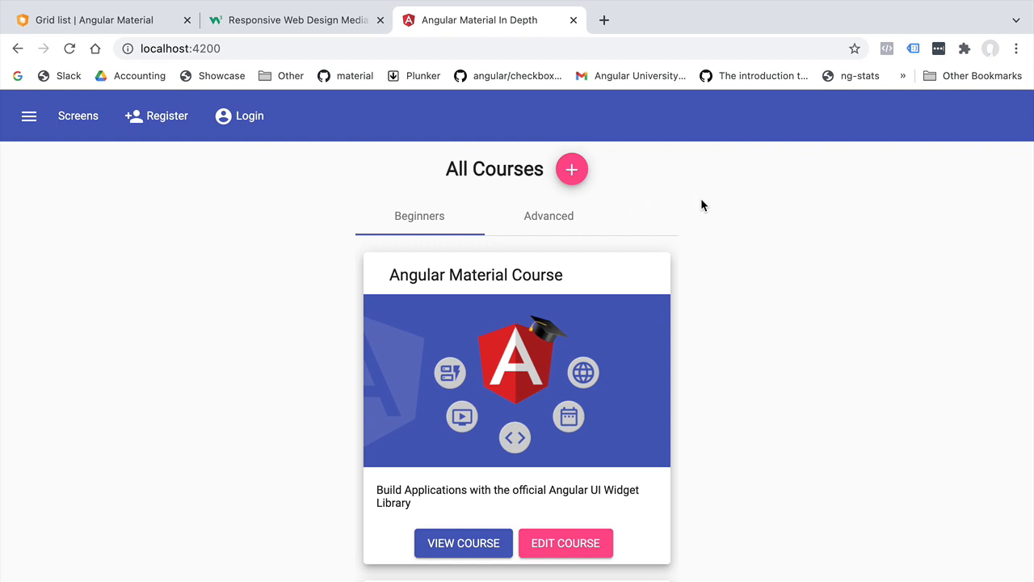
pyautogui.moveTo(627, 203)
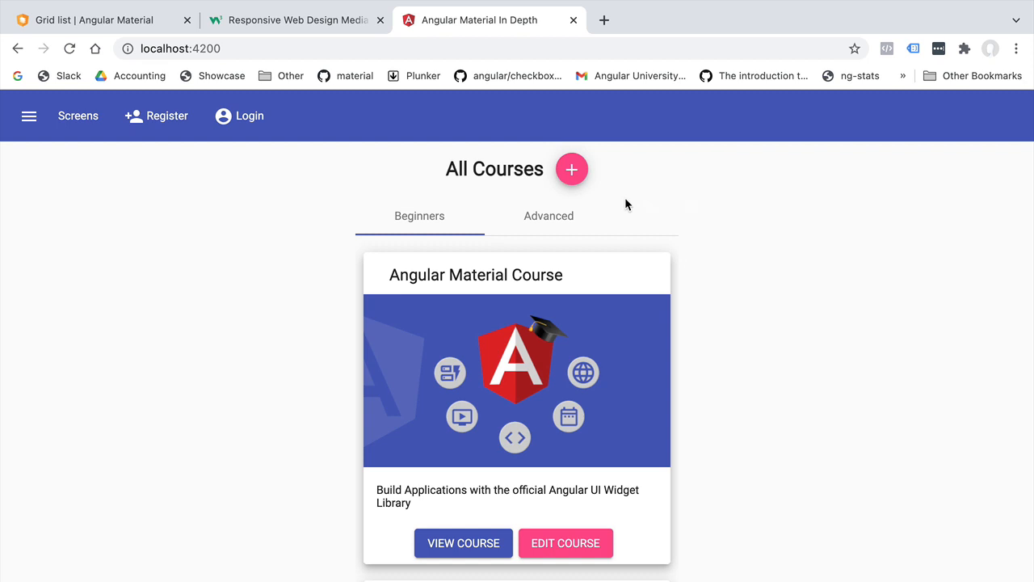
pyautogui.moveTo(439, 233)
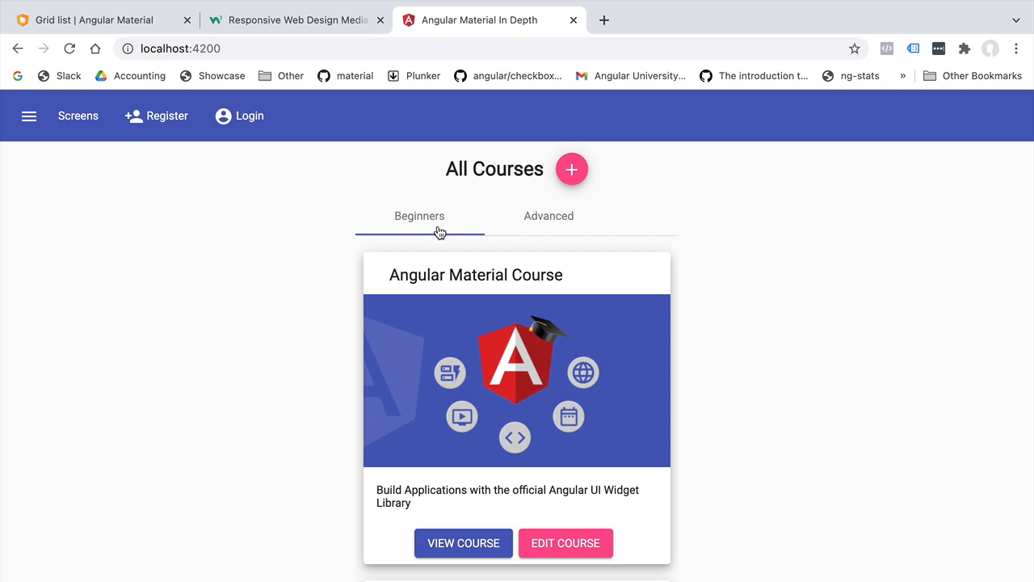
pyautogui.moveTo(258, 231)
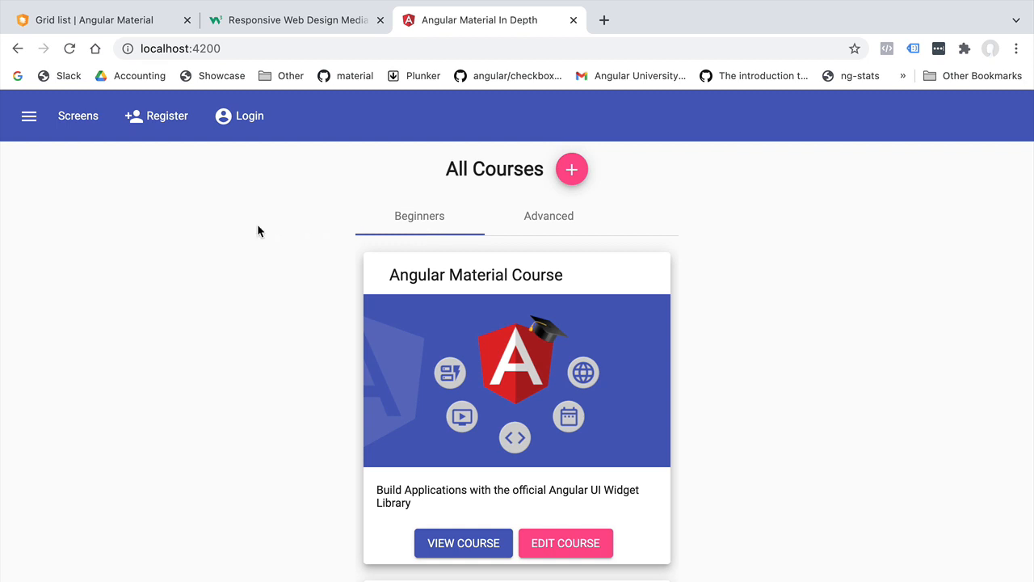
pyautogui.moveTo(257, 232)
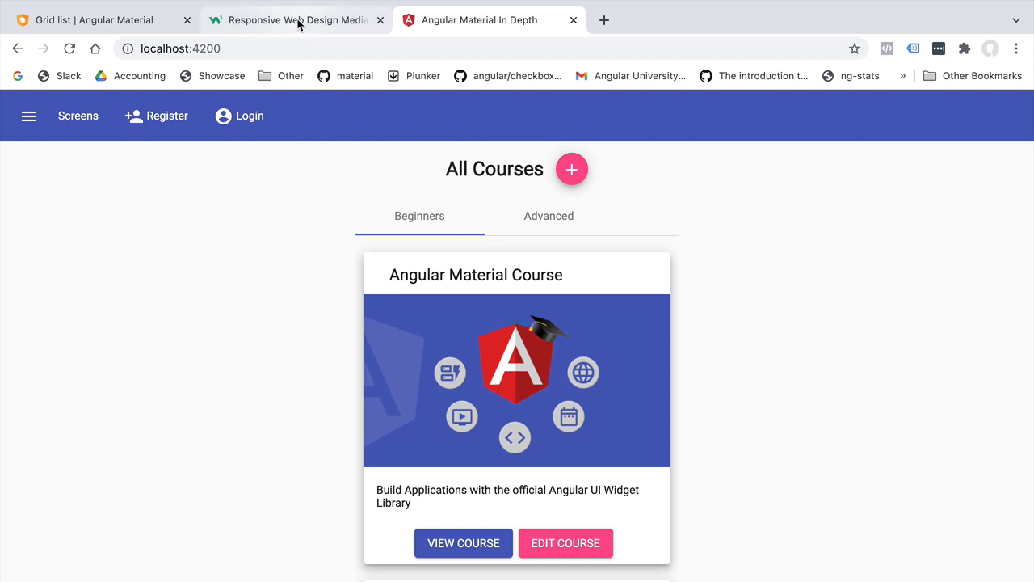
# Switch to the W3Schools 'Responsive Web Design Media Queries' tab.
pyautogui.click(302, 19)
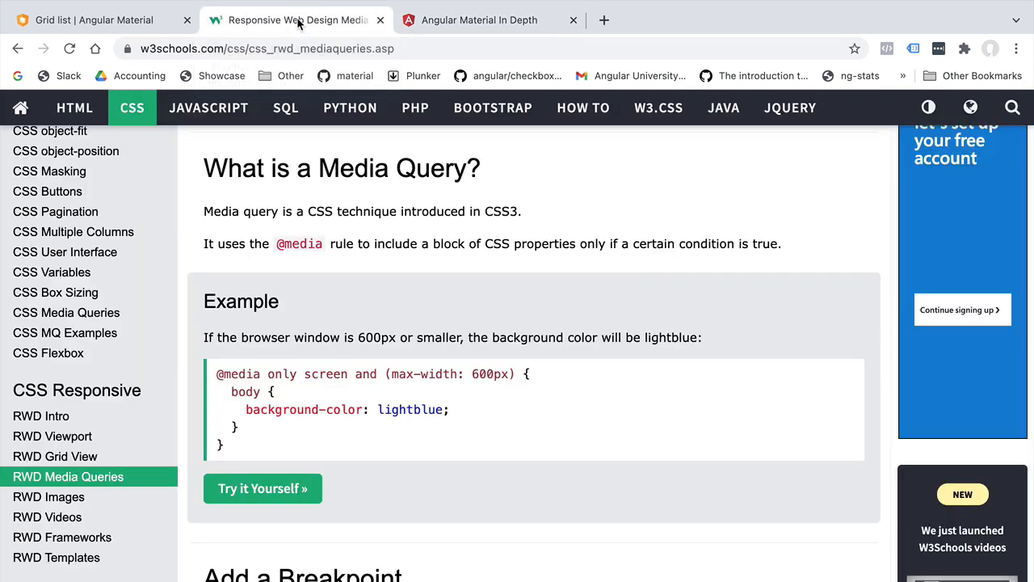
pyautogui.moveTo(277, 332)
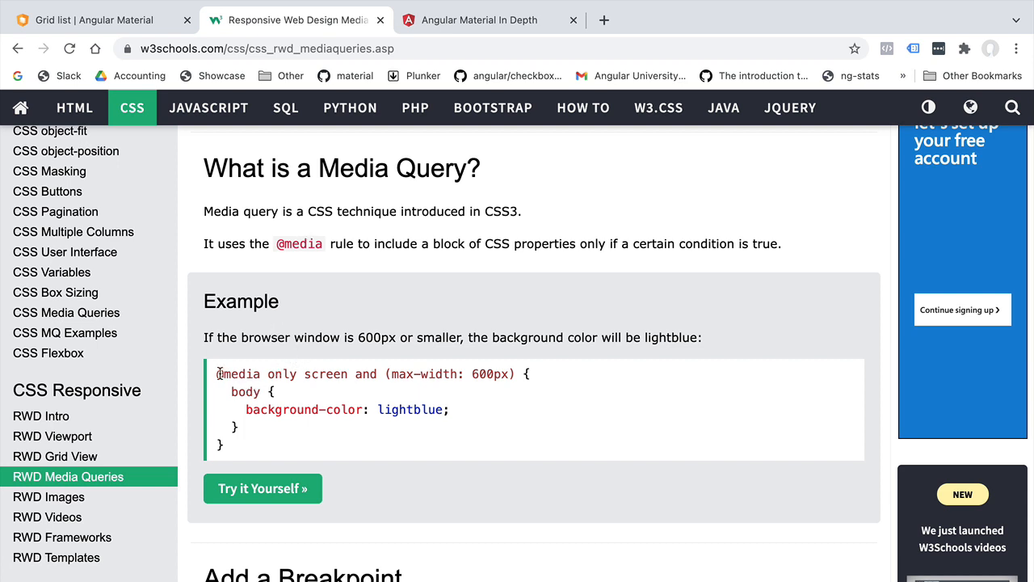
pyautogui.moveTo(244, 427)
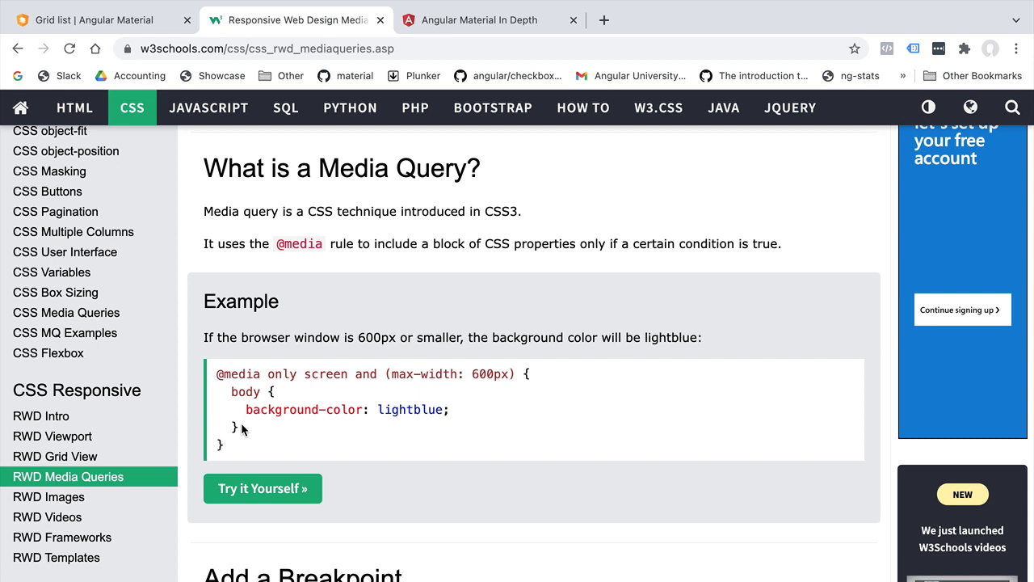
pyautogui.moveTo(277, 349)
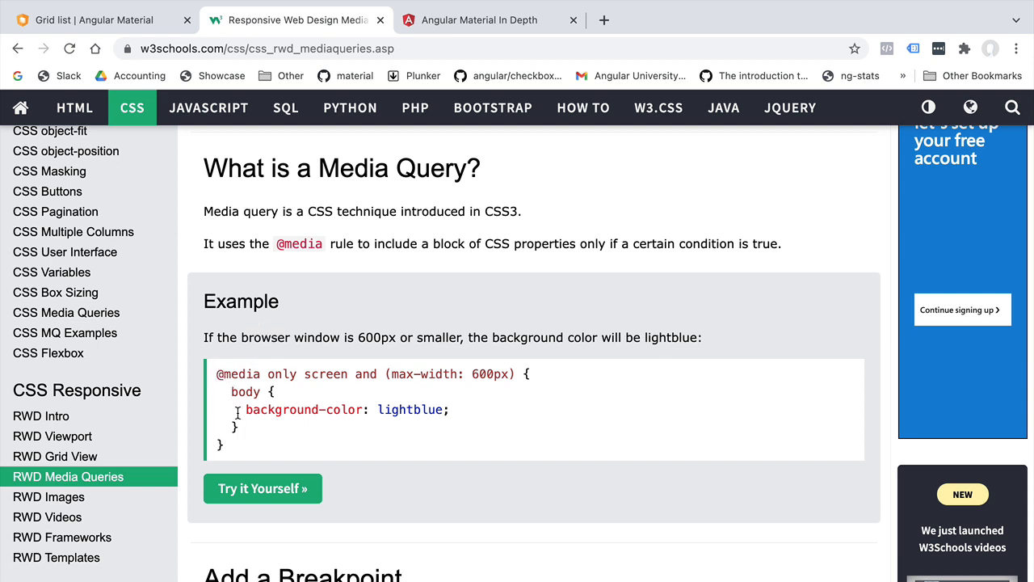
pyautogui.moveTo(243, 427)
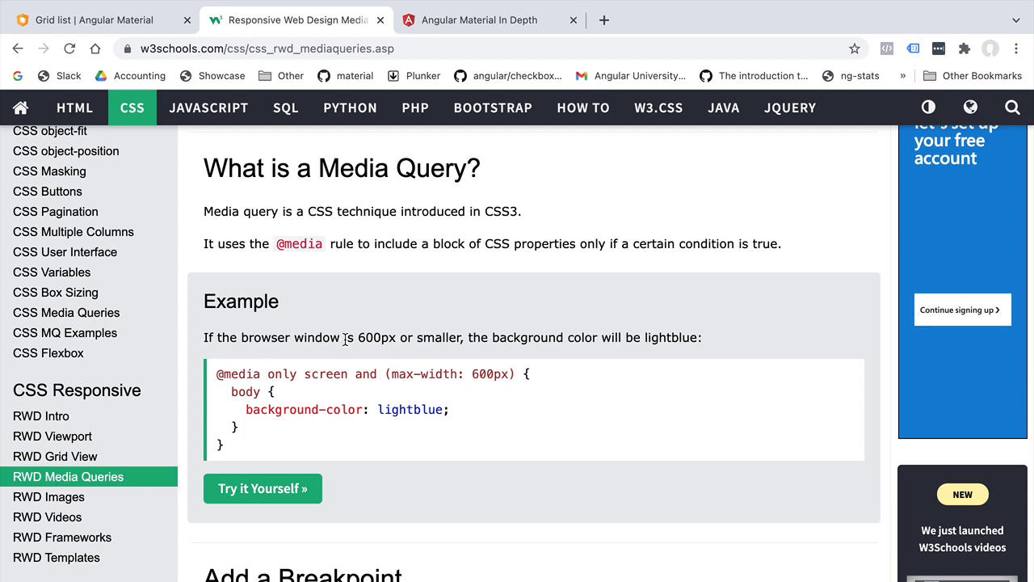
pyautogui.doubleClick(376, 337)
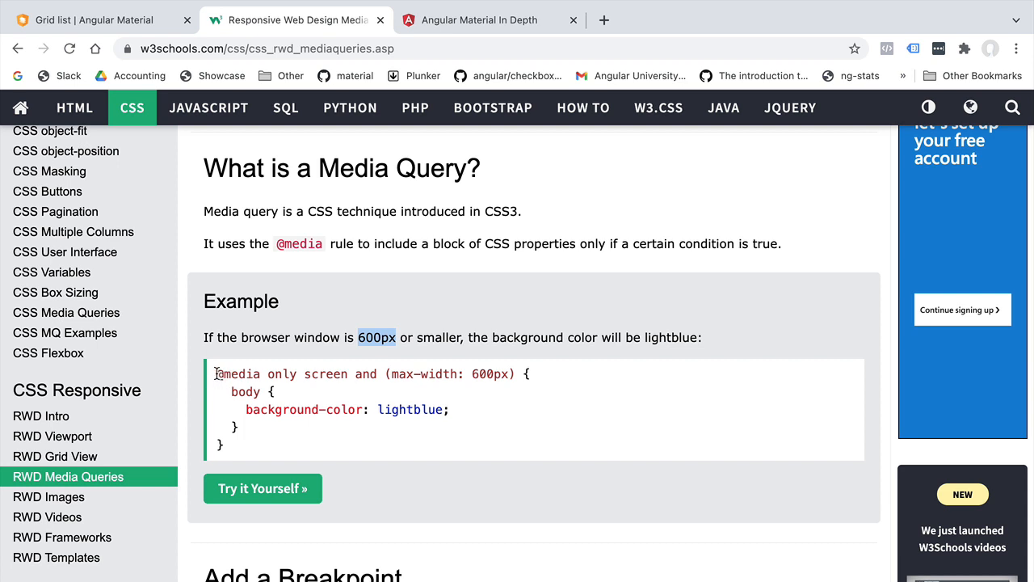
pyautogui.moveTo(216, 375); pyautogui.dragTo(349, 374)
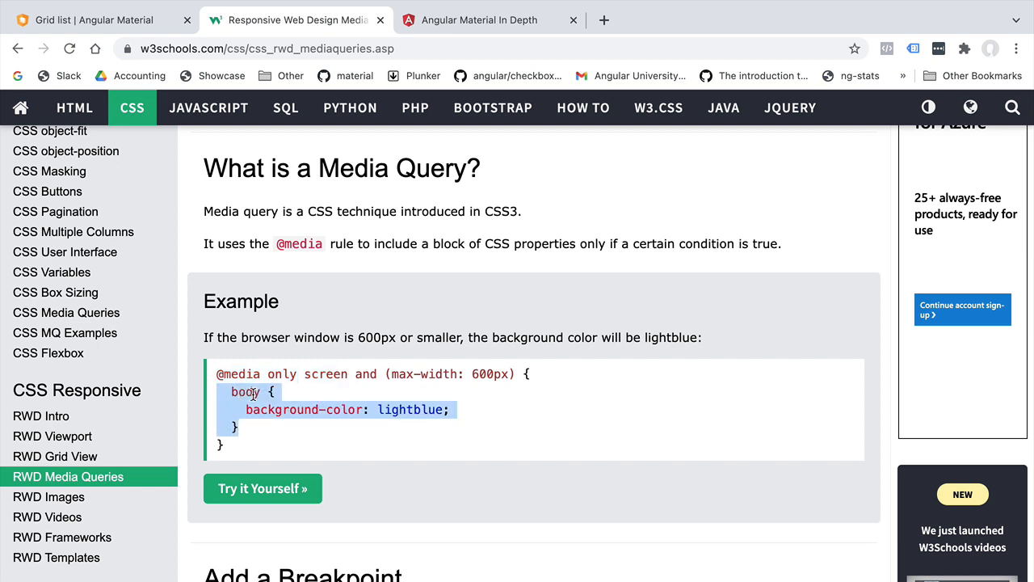
pyautogui.moveTo(406, 412)
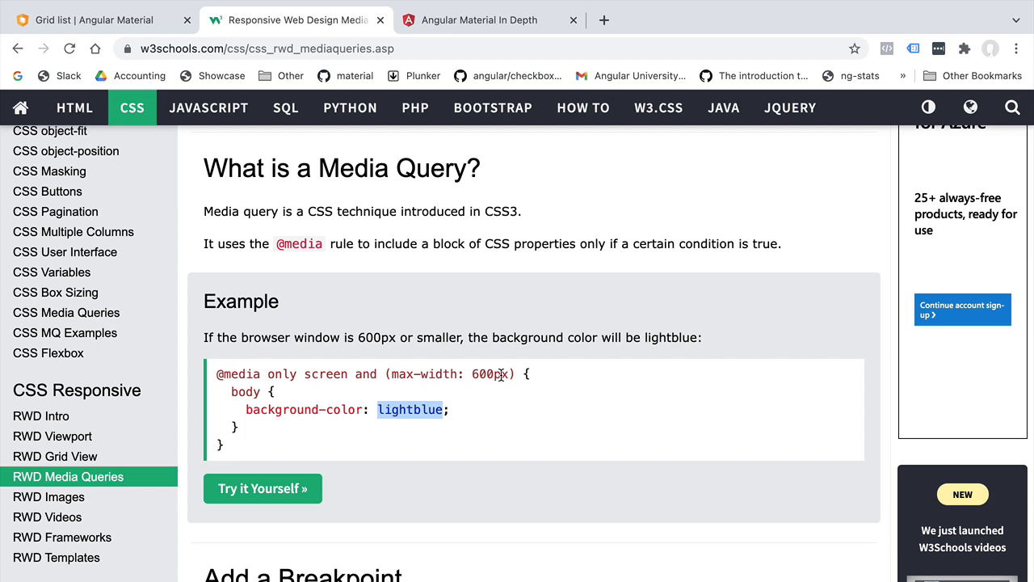
pyautogui.moveTo(514, 374); pyautogui.dragTo(222, 374)
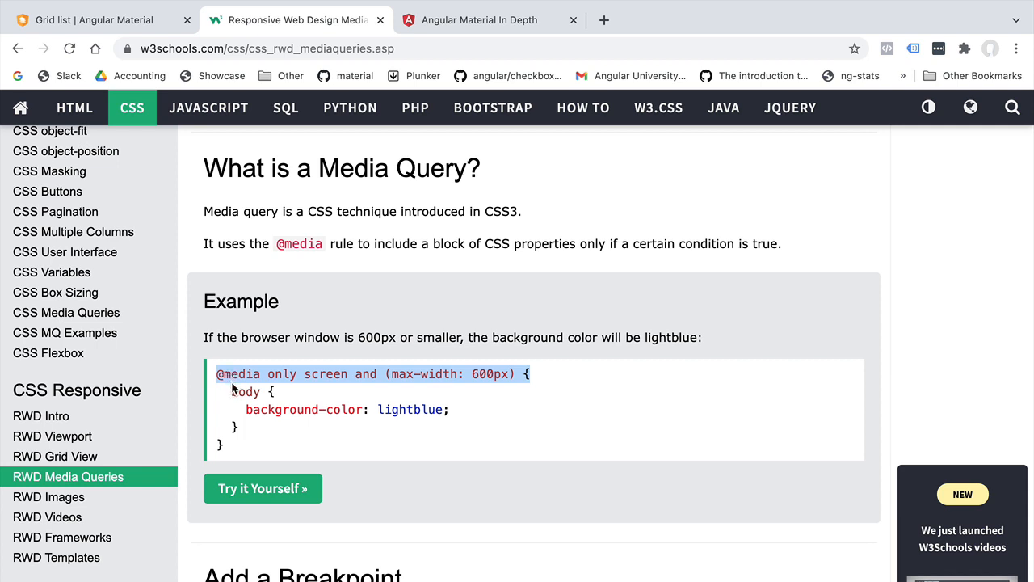
pyautogui.moveTo(235, 390)
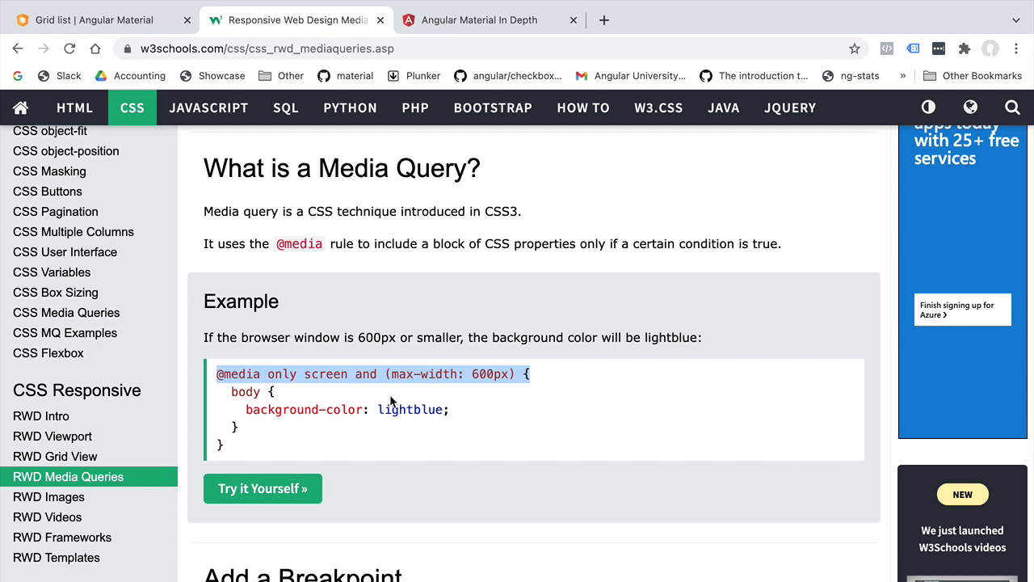
pyautogui.click(533, 377)
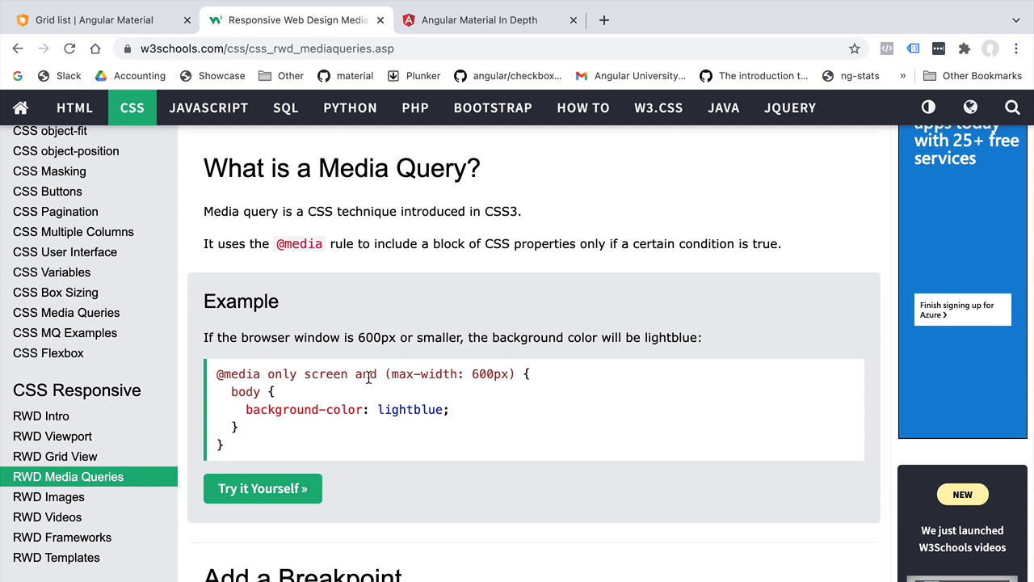
pyautogui.moveTo(365, 380)
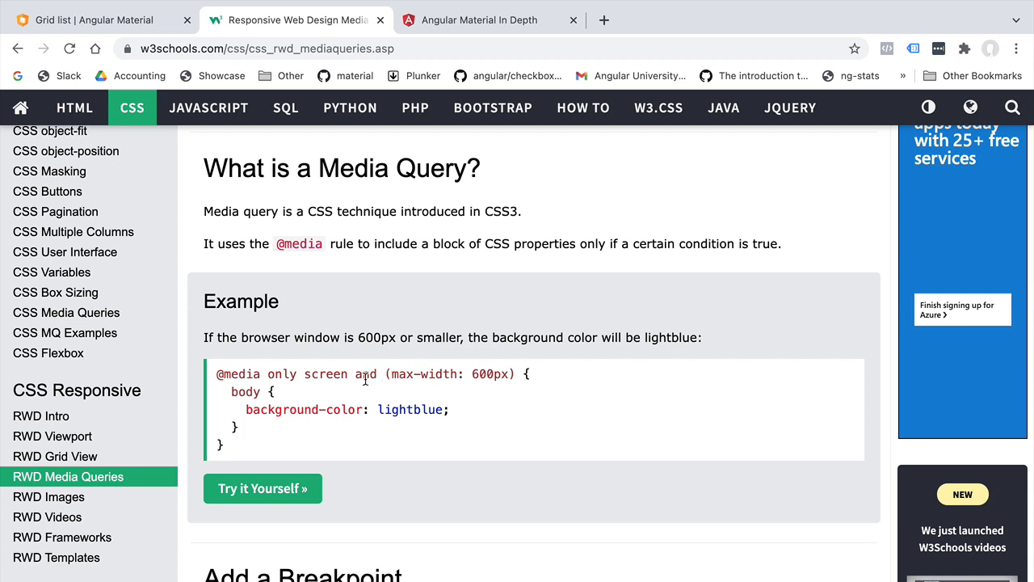
pyautogui.moveTo(357, 388)
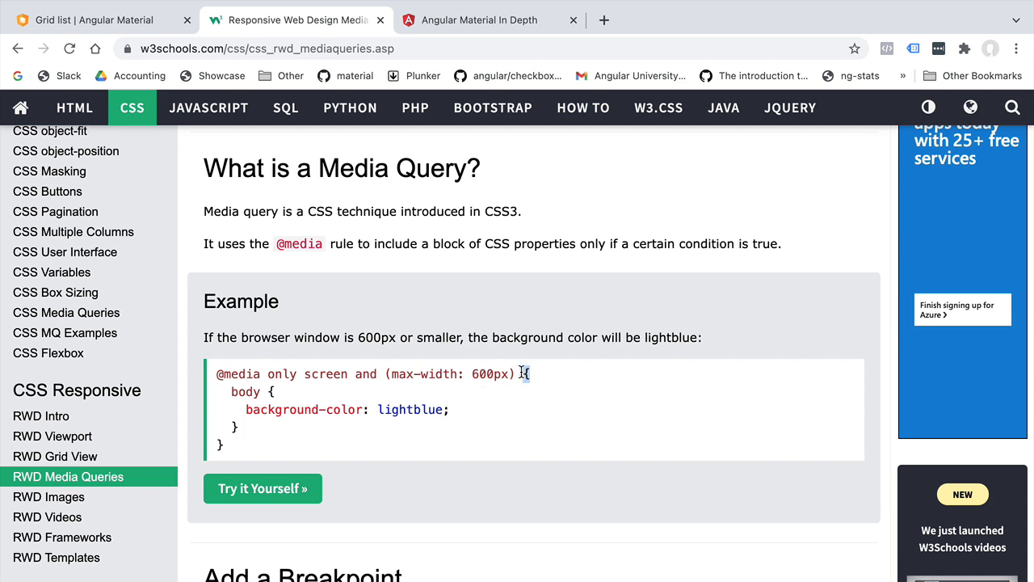
pyautogui.moveTo(525, 374); pyautogui.dragTo(216, 373)
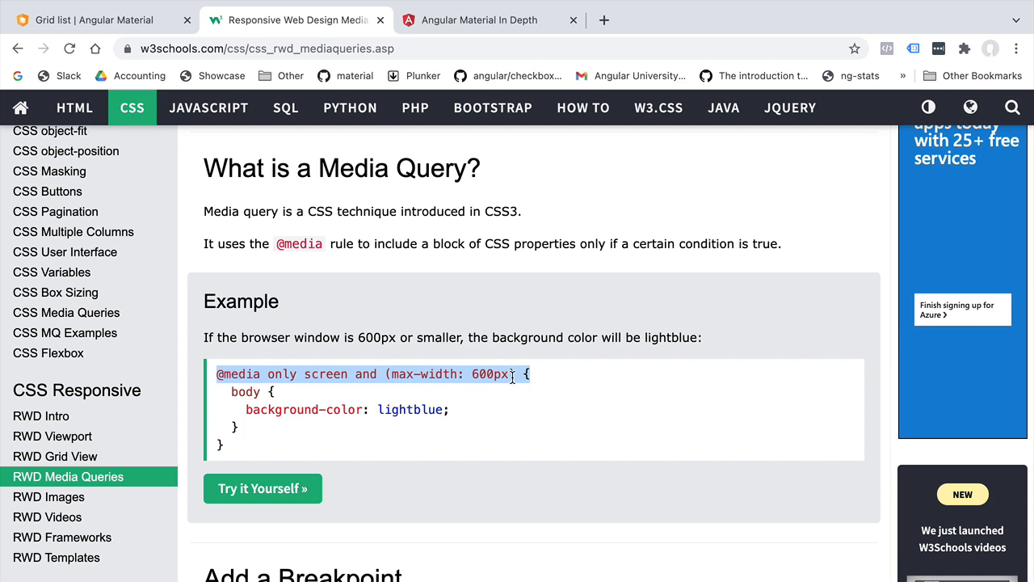
pyautogui.click(513, 374)
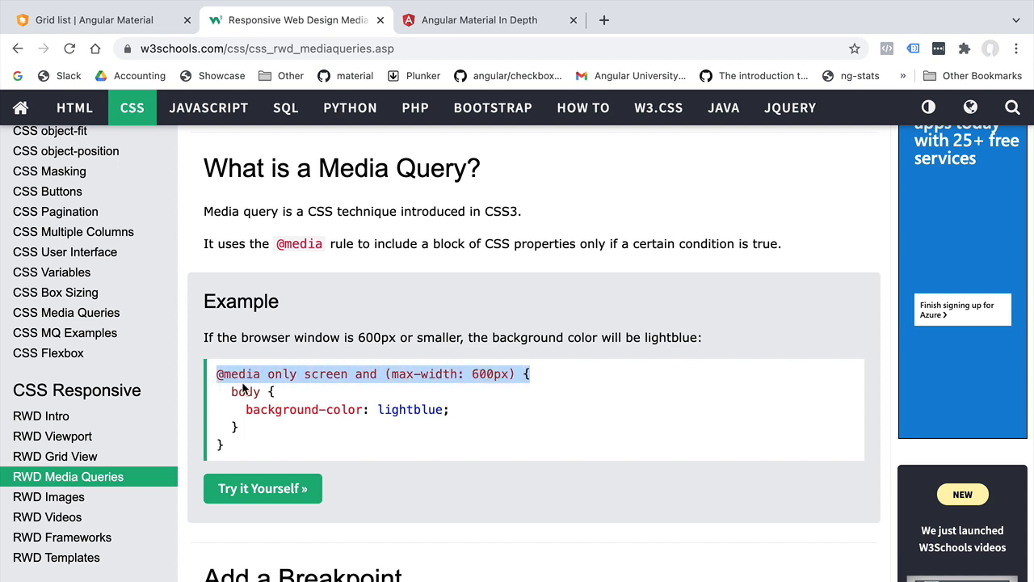
pyautogui.moveTo(246, 384)
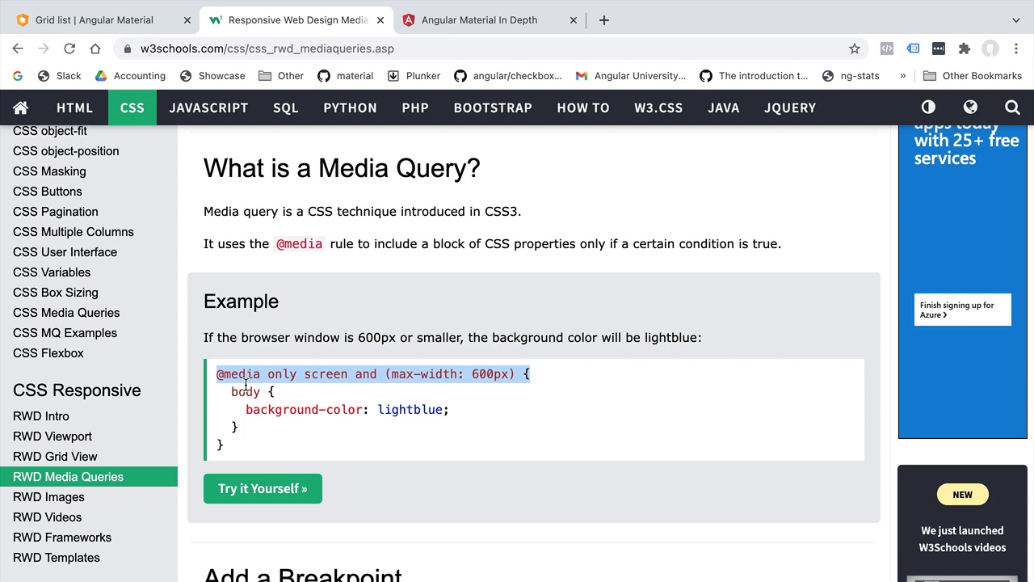
pyautogui.moveTo(440, 277)
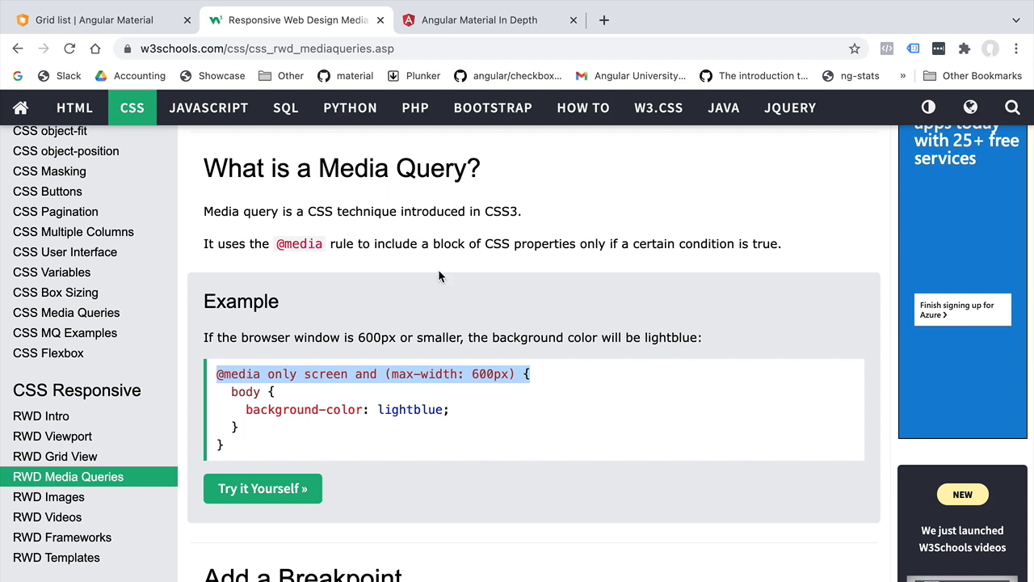
pyautogui.moveTo(113, 19)
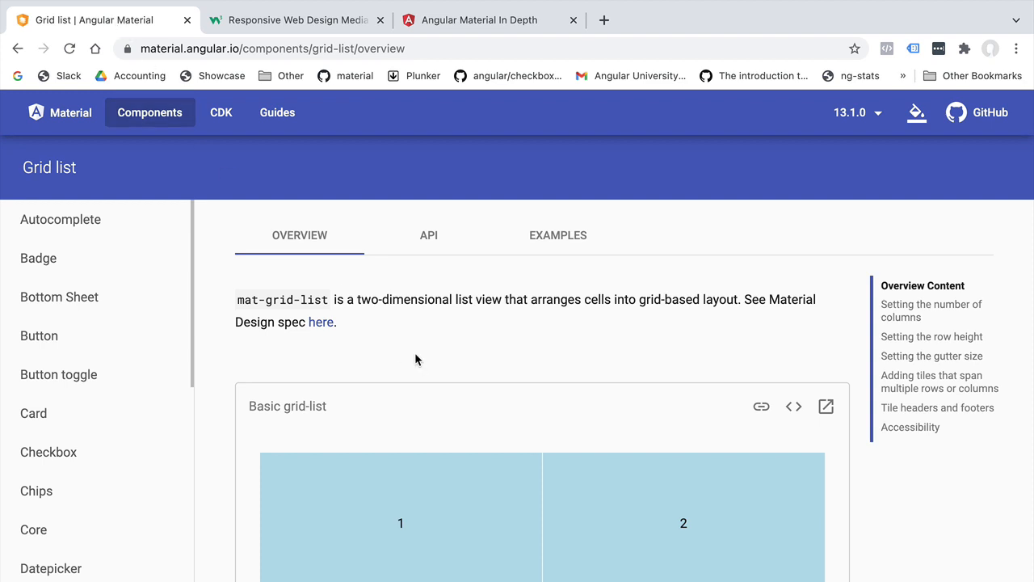
# Select mat-grid-list in the overview and scroll to the four-tile Basic grid-list example.
pyautogui.doubleClick(316, 299)
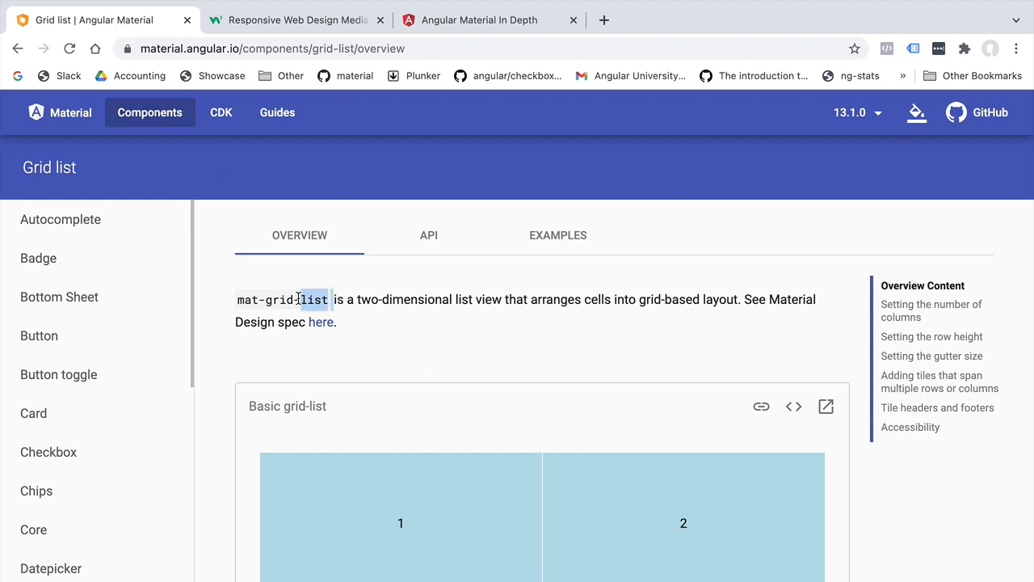
pyautogui.scroll(-3)
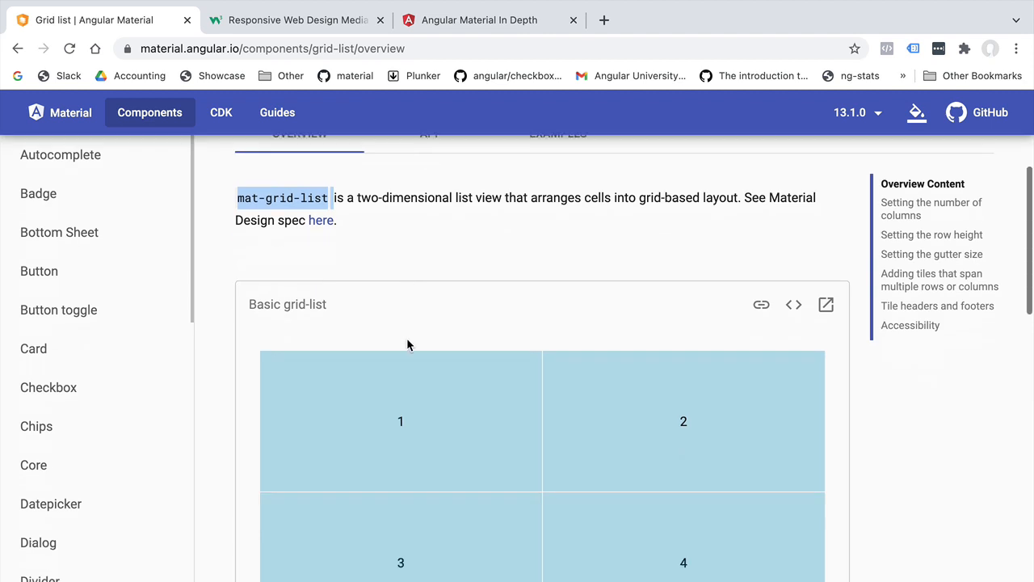
pyautogui.scroll(-3)
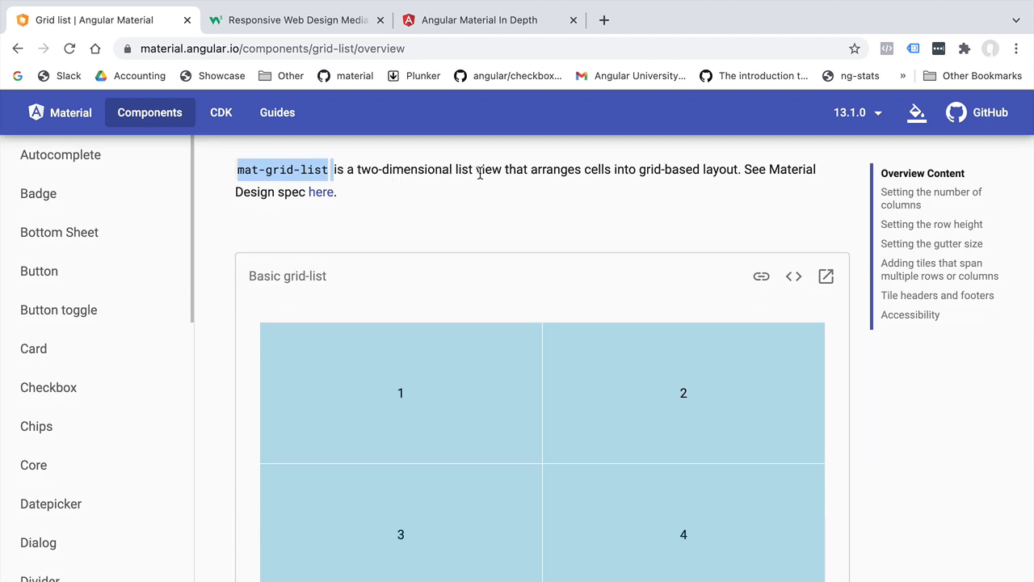
pyautogui.moveTo(394, 415)
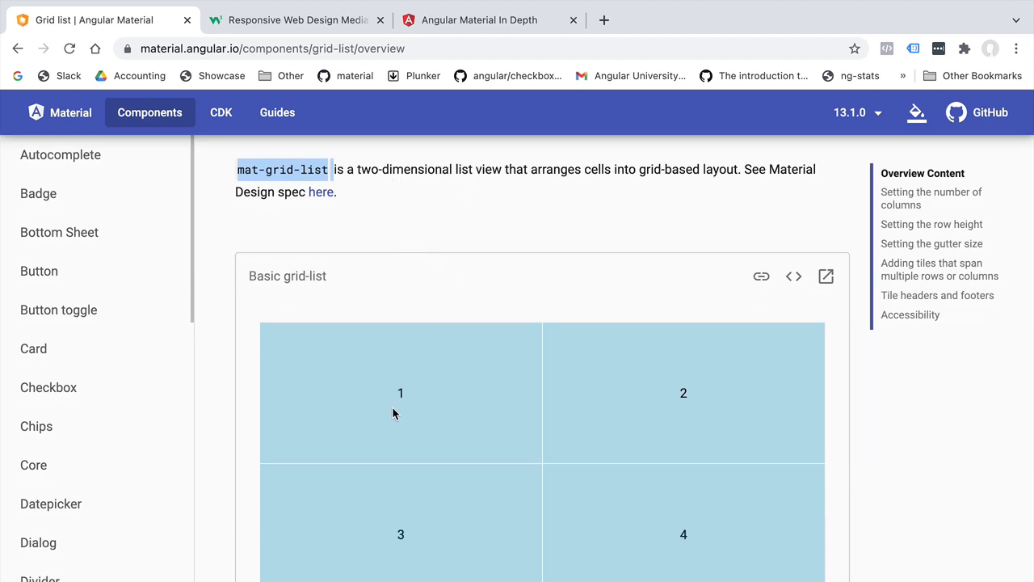
pyautogui.moveTo(417, 386)
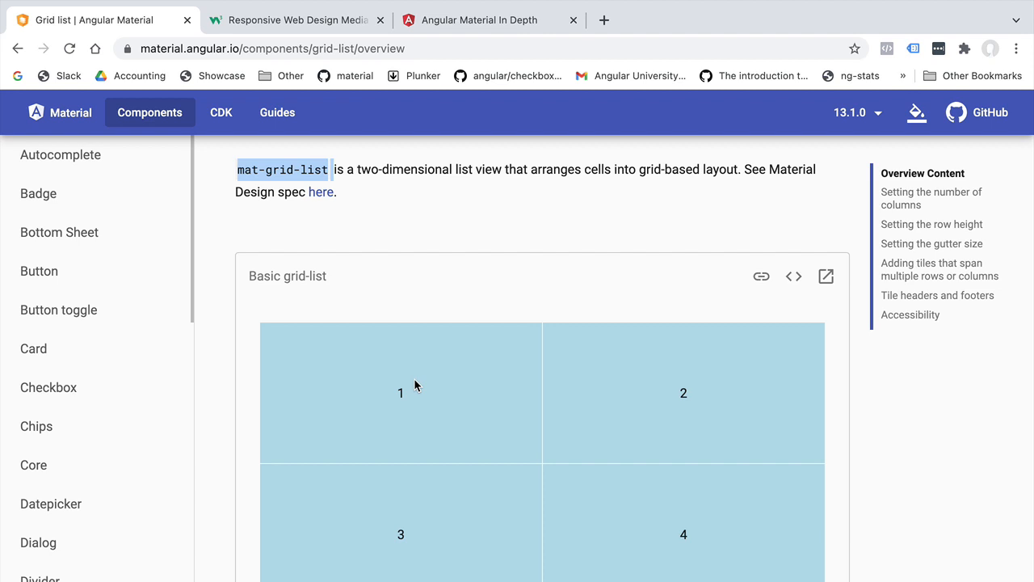
pyautogui.moveTo(362, 278)
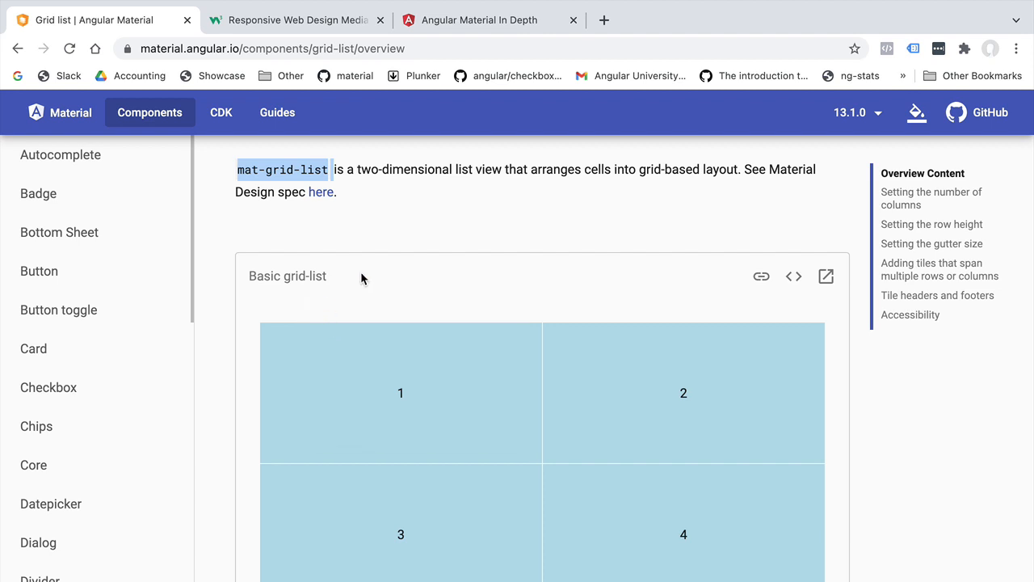
pyautogui.scroll(-3)
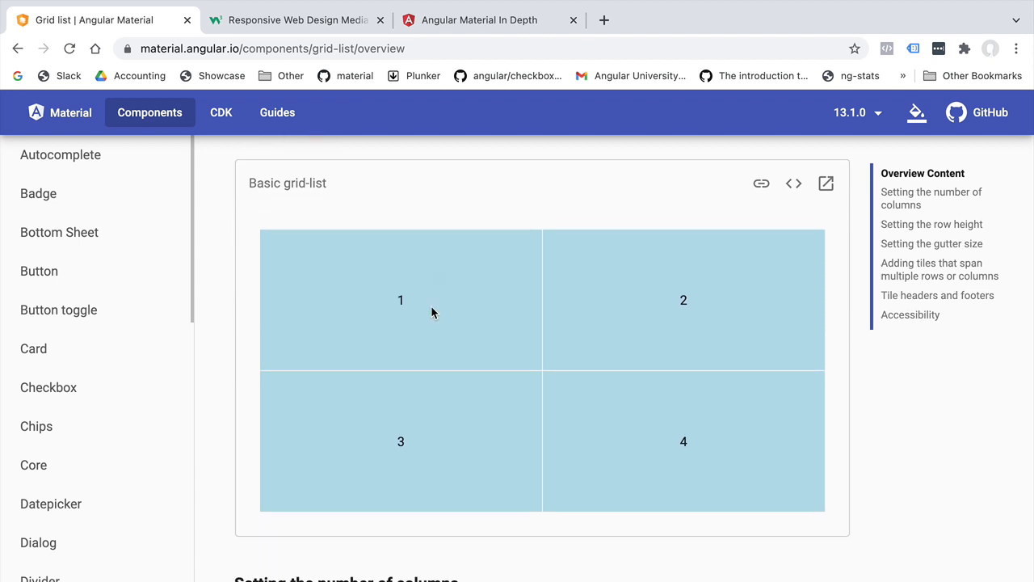
pyautogui.moveTo(453, 365)
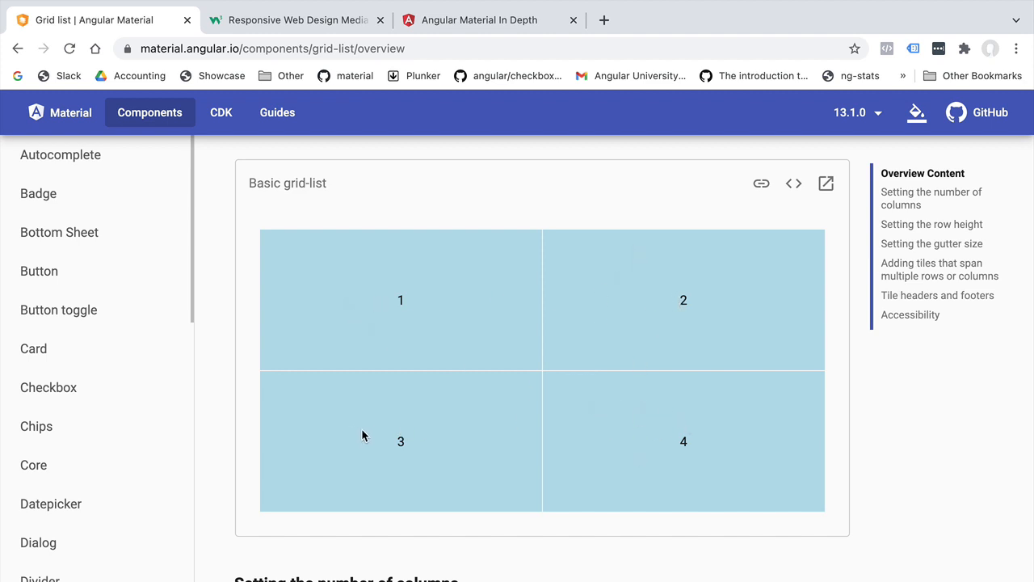
pyautogui.moveTo(416, 236)
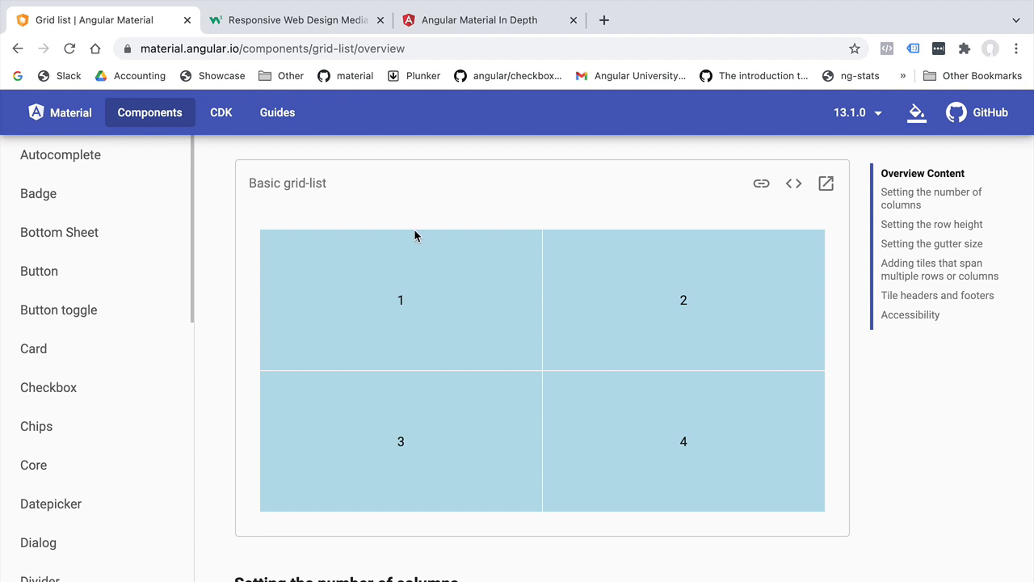
pyautogui.moveTo(650, 317)
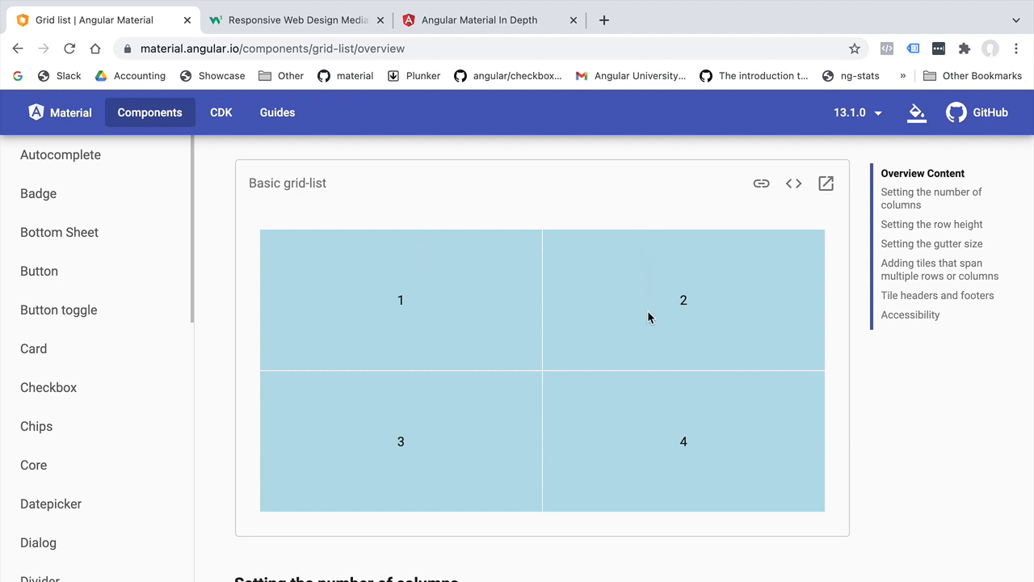
pyautogui.moveTo(546, 237)
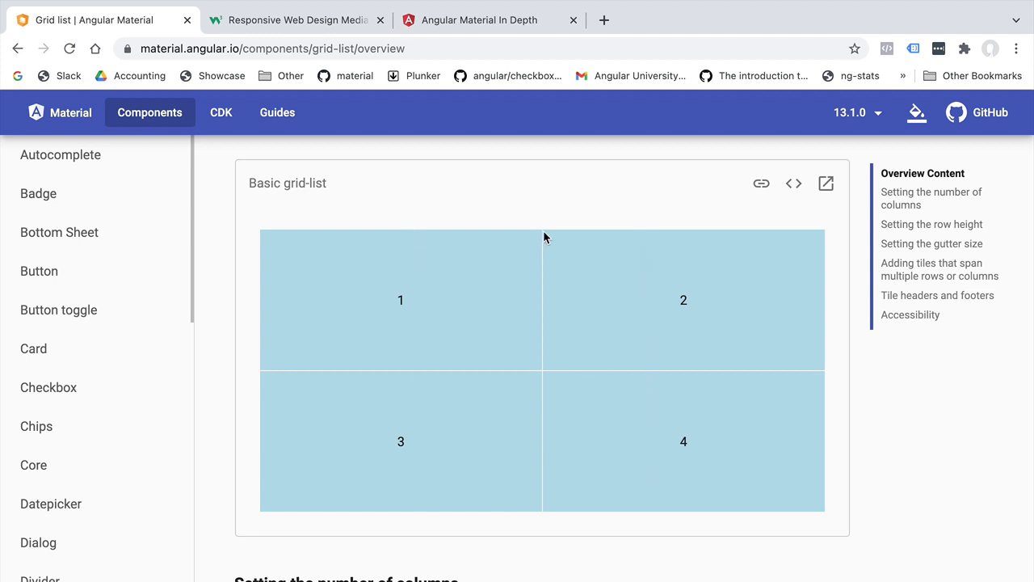
pyautogui.moveTo(549, 378)
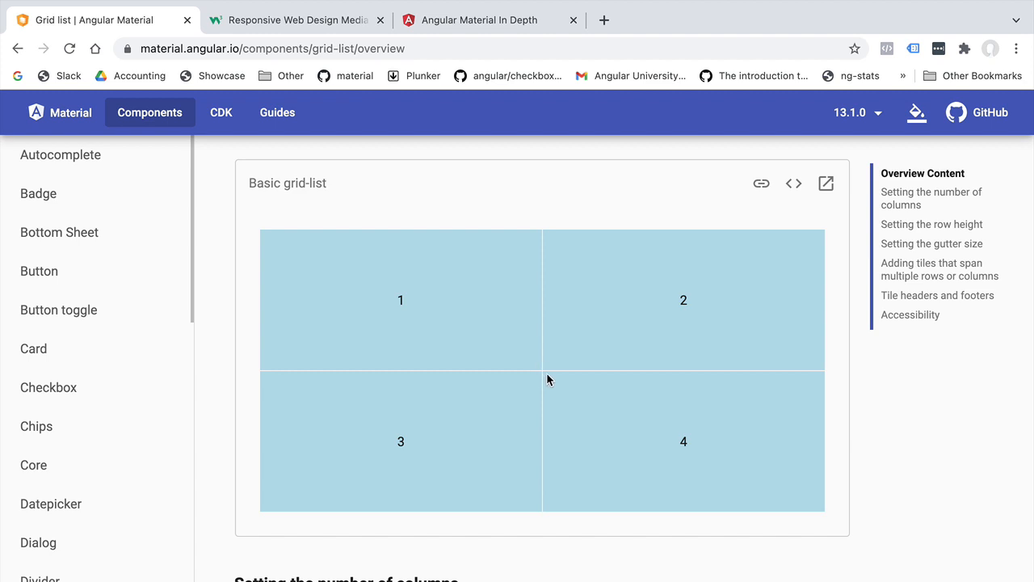
pyautogui.moveTo(549, 381)
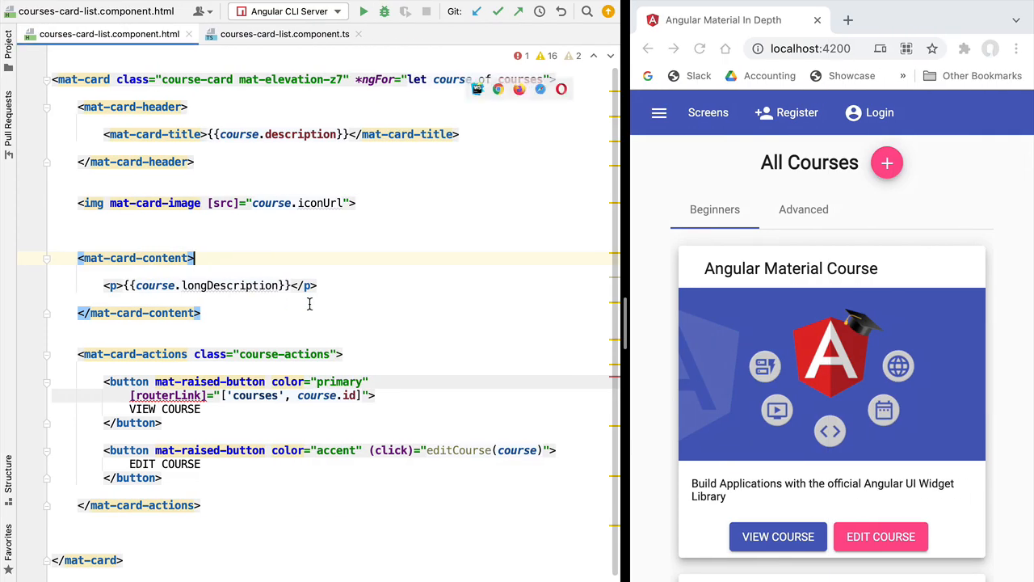
pyautogui.moveTo(609, 165)
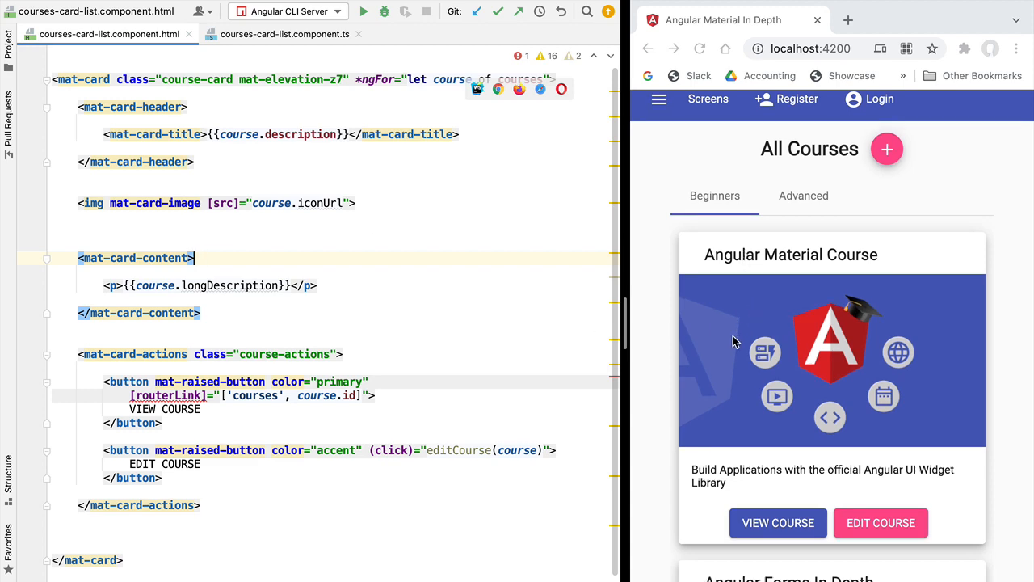
# Select courses-card-list.component.ts in the project tree and expand the home folder.
pyautogui.scroll(-3)
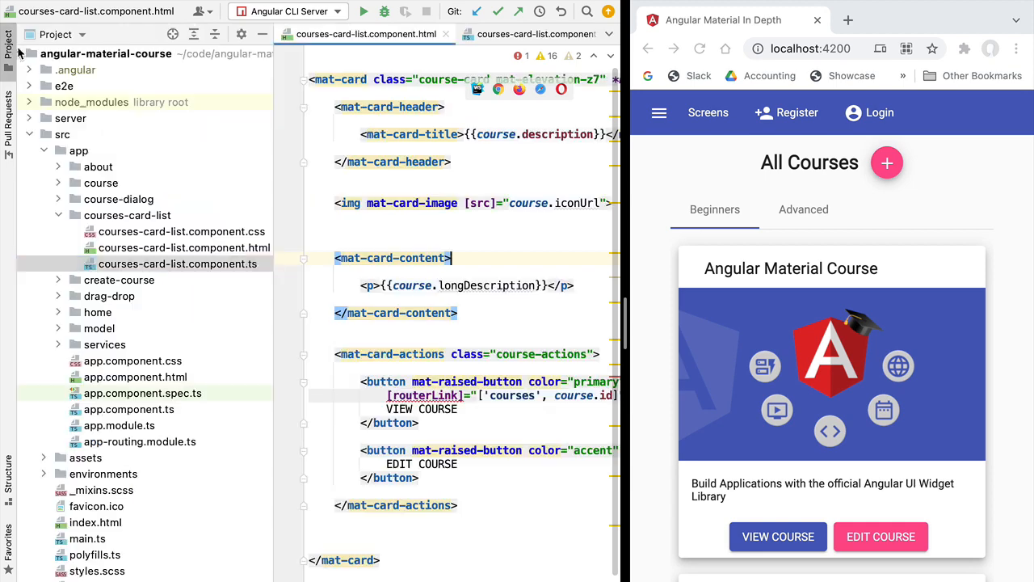
pyautogui.click(179, 263)
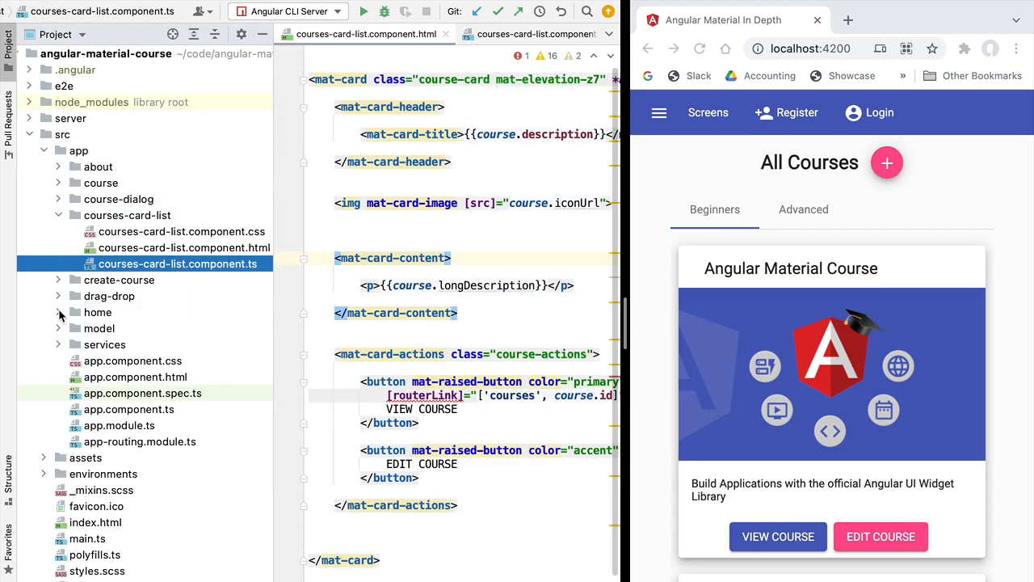
pyautogui.click(154, 328)
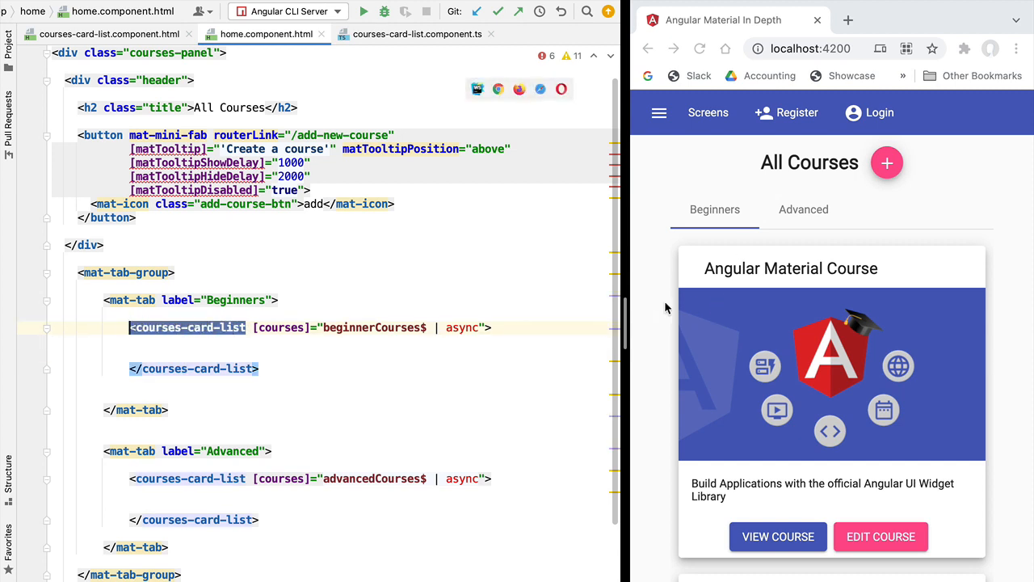
# Scroll through the home template's Beginners and Advanced mat-tab-group markup.
pyautogui.scroll(-3)
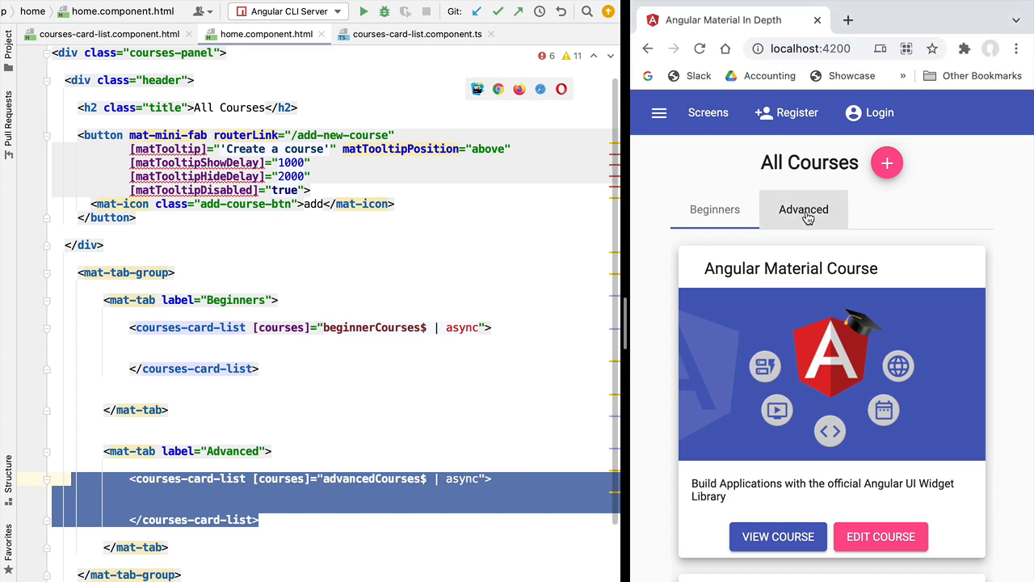
pyautogui.scroll(-3)
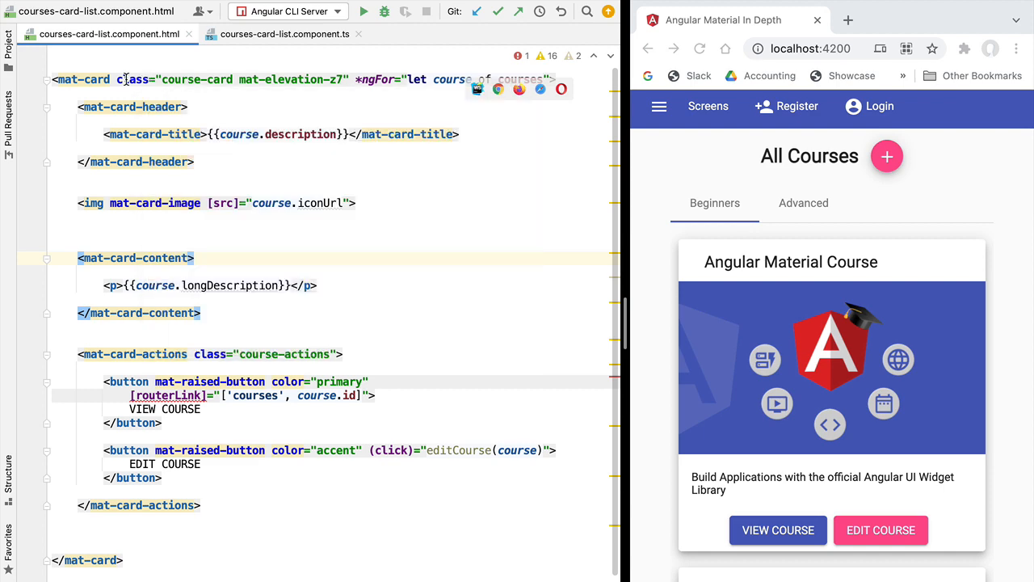
pyautogui.moveTo(129, 79)
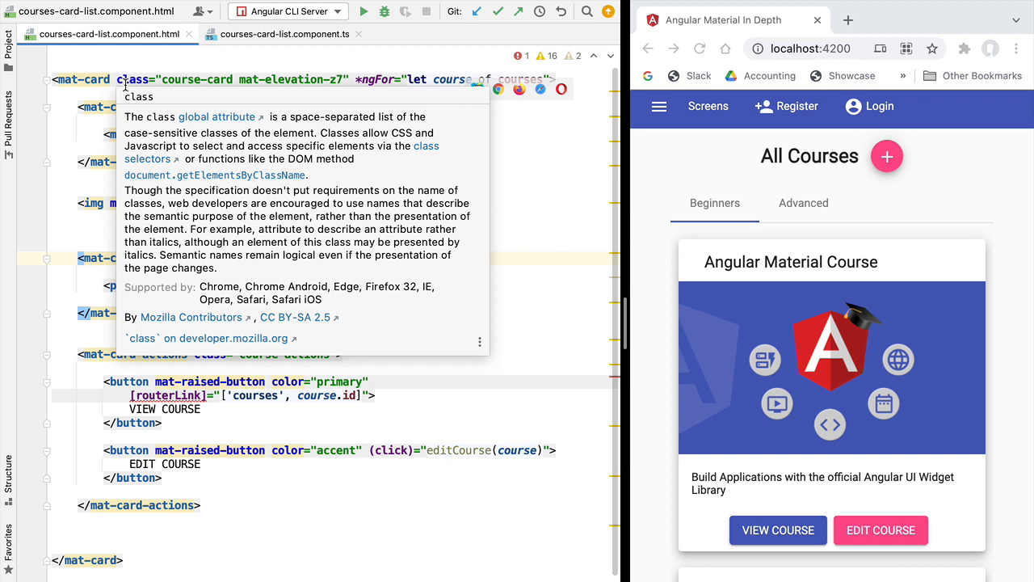
pyautogui.moveTo(821, 365)
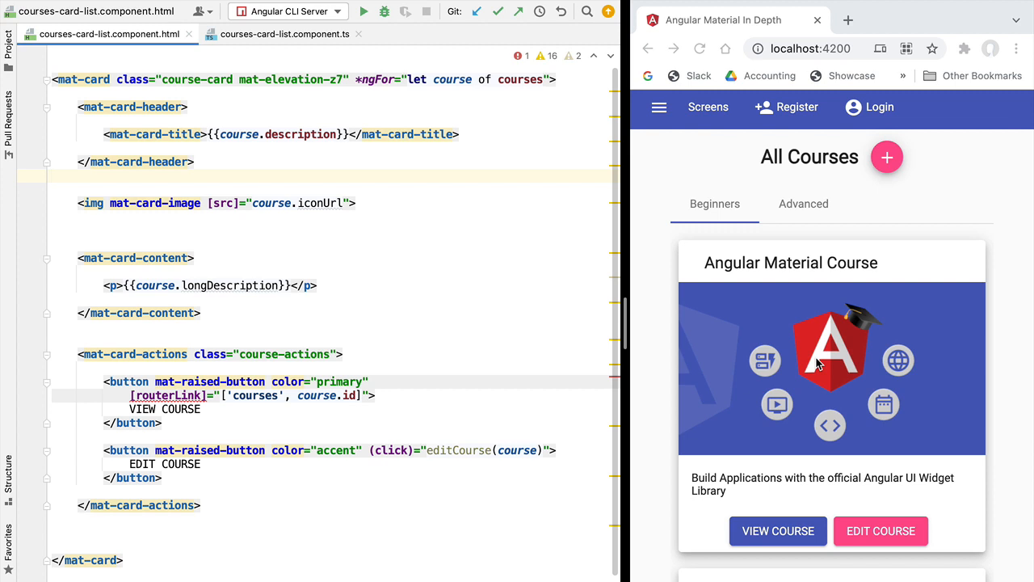
pyautogui.moveTo(721, 387)
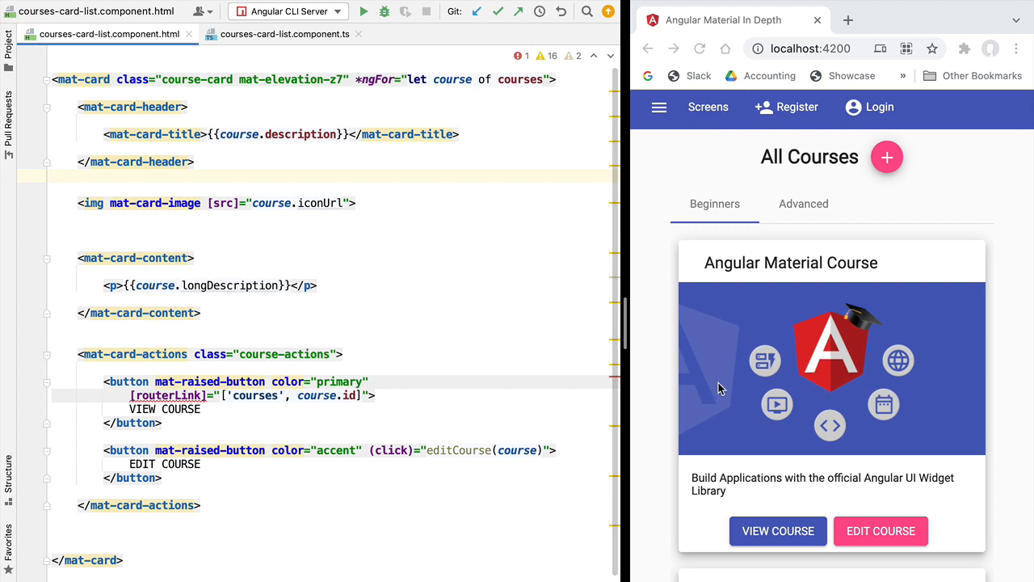